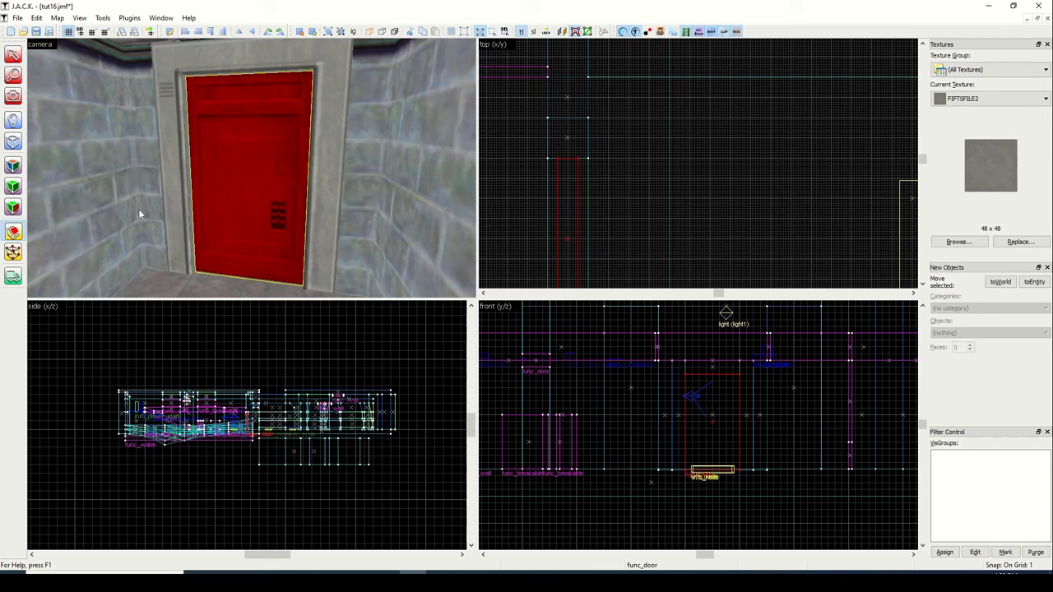
Step: Select the red func_door brush beside the doorway in the camera view
left_click(107, 34)
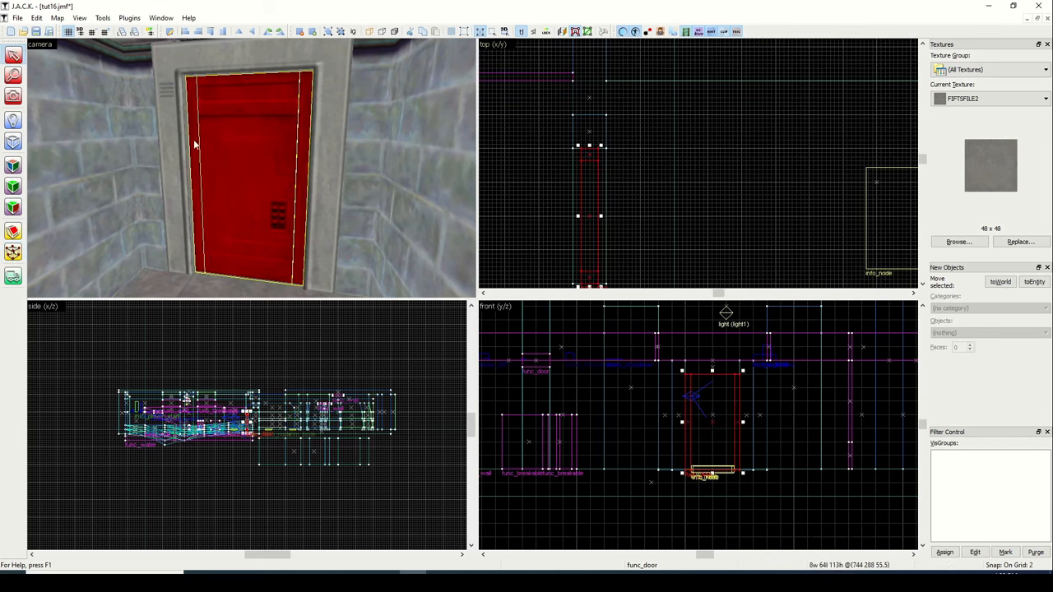
mouse_move(329, 91)
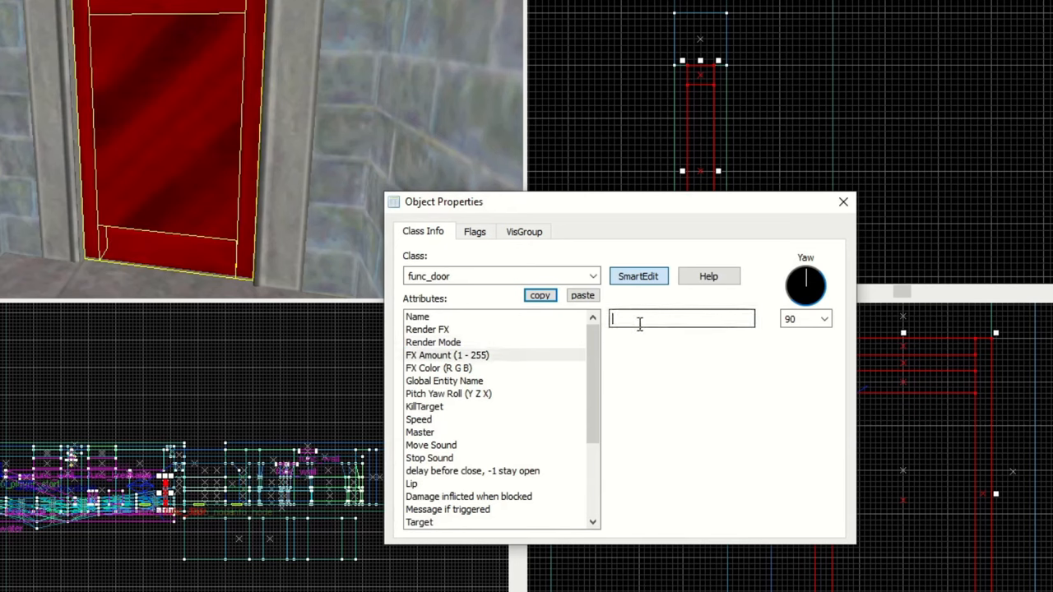
Step: Set the door's FX Amount to 100 and close Object Properties
type("100")
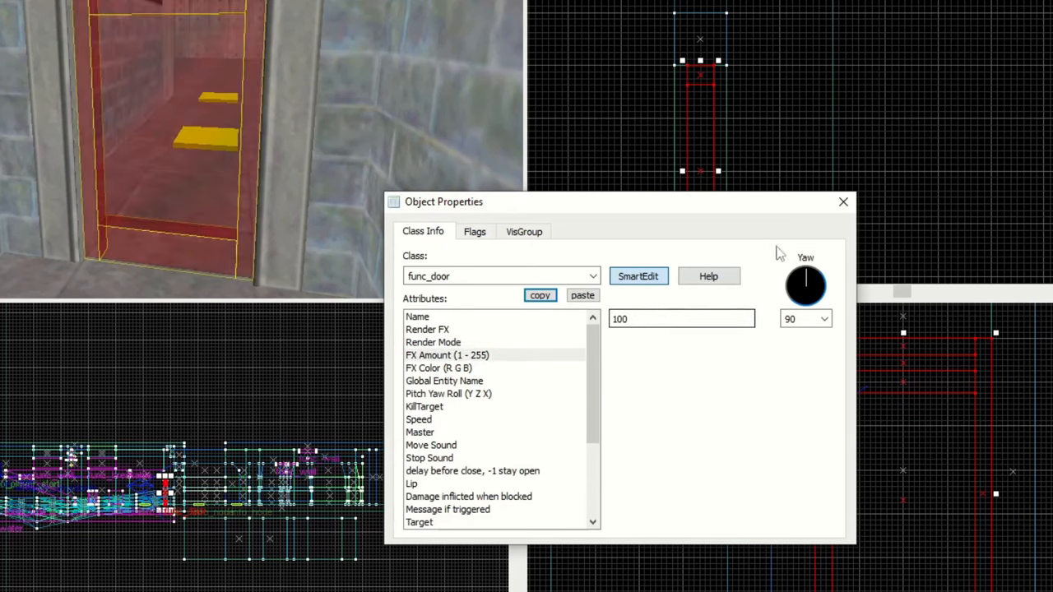
left_click(844, 202)
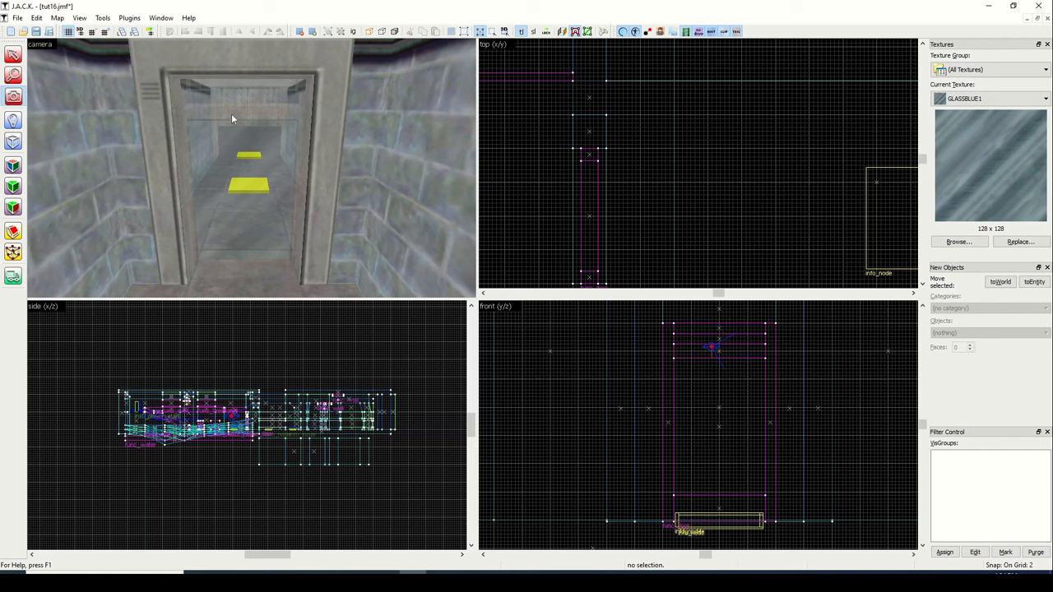
mouse_move(251, 111)
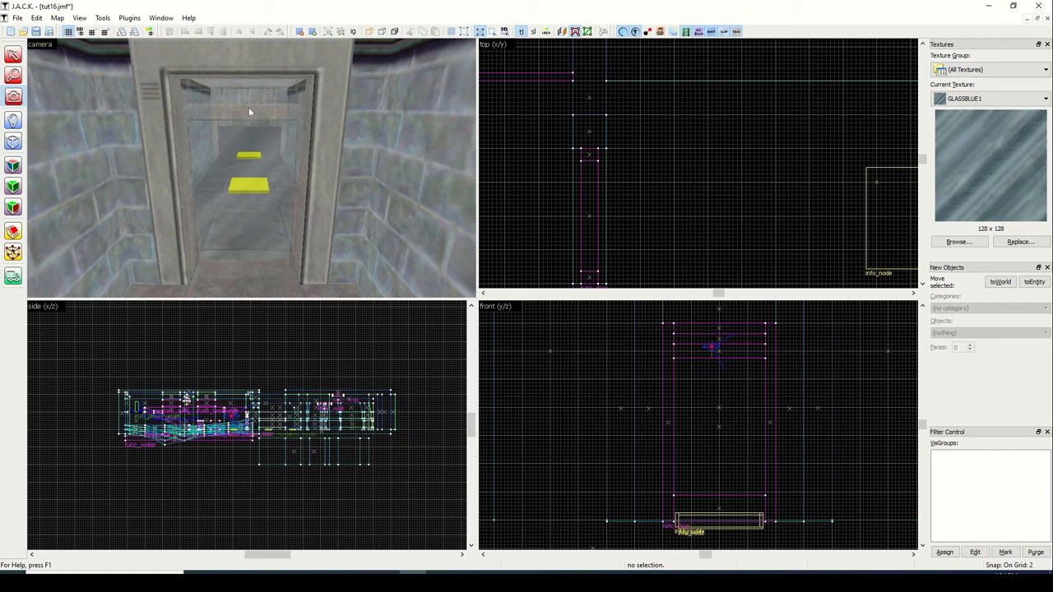
mouse_move(252, 120)
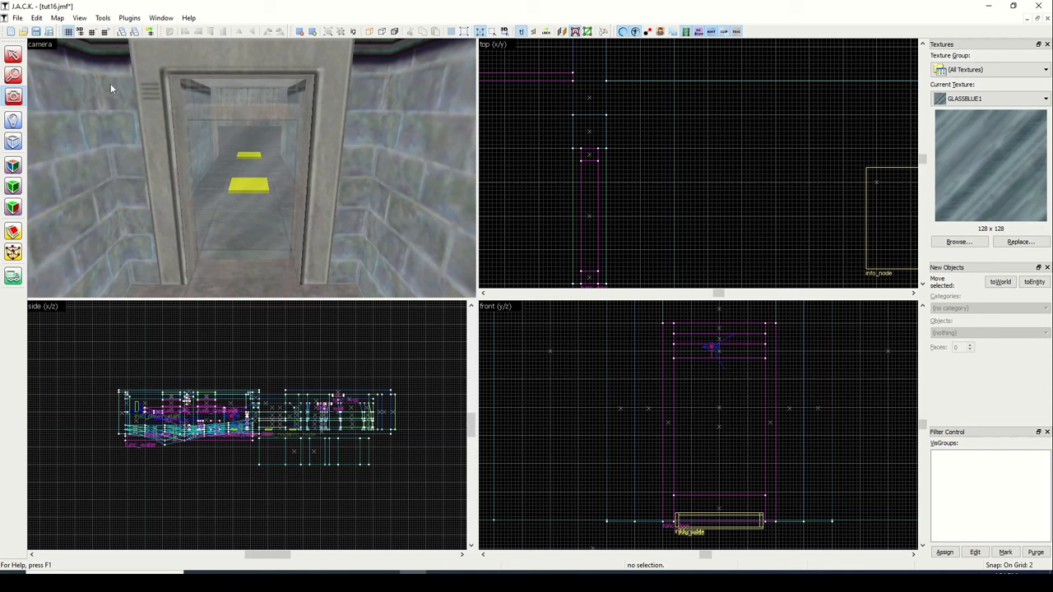
mouse_move(289, 161)
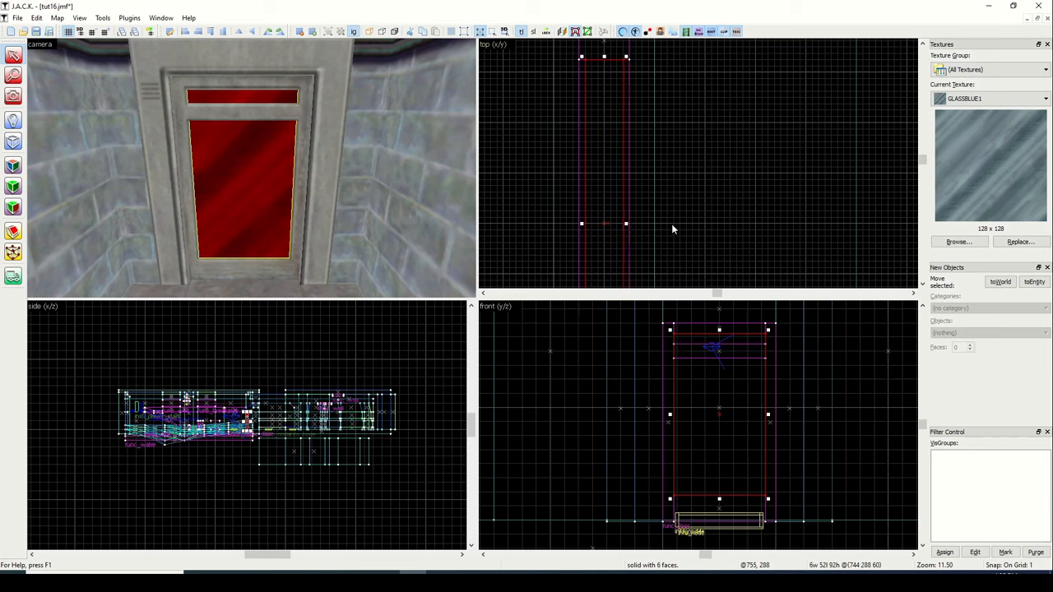
mouse_move(604, 203)
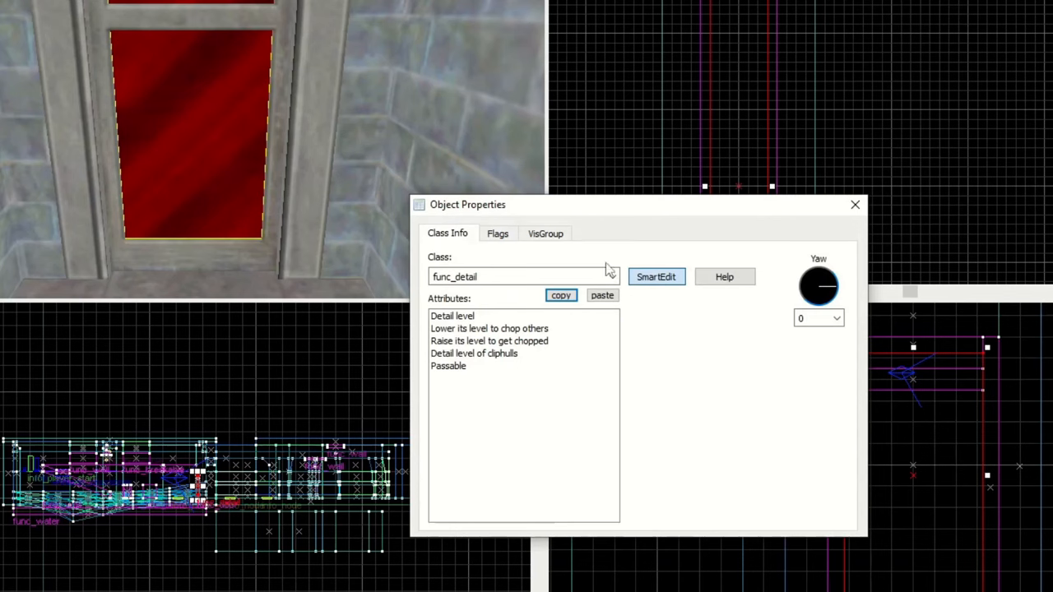
Step: Make the glass pane a func_door with close delay 4 and a transparent render mode
left_click(611, 276)
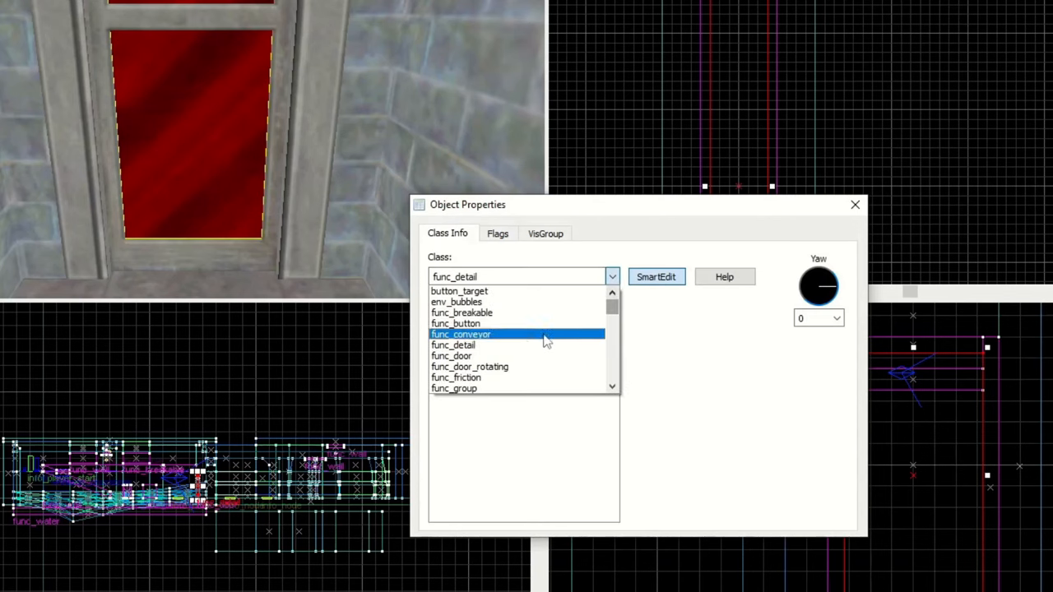
left_click(456, 355)
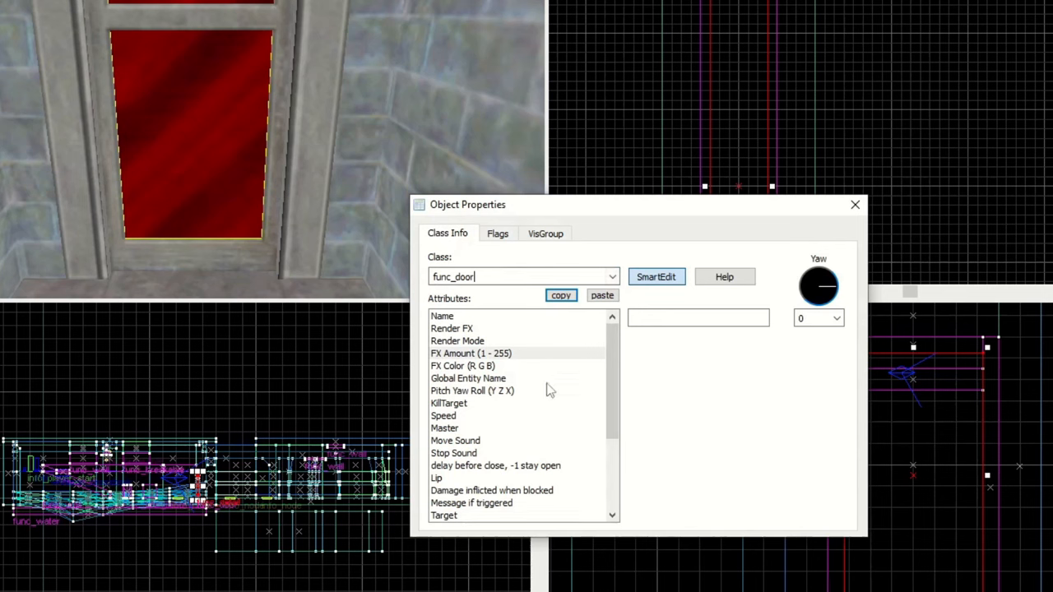
left_click(496, 465)
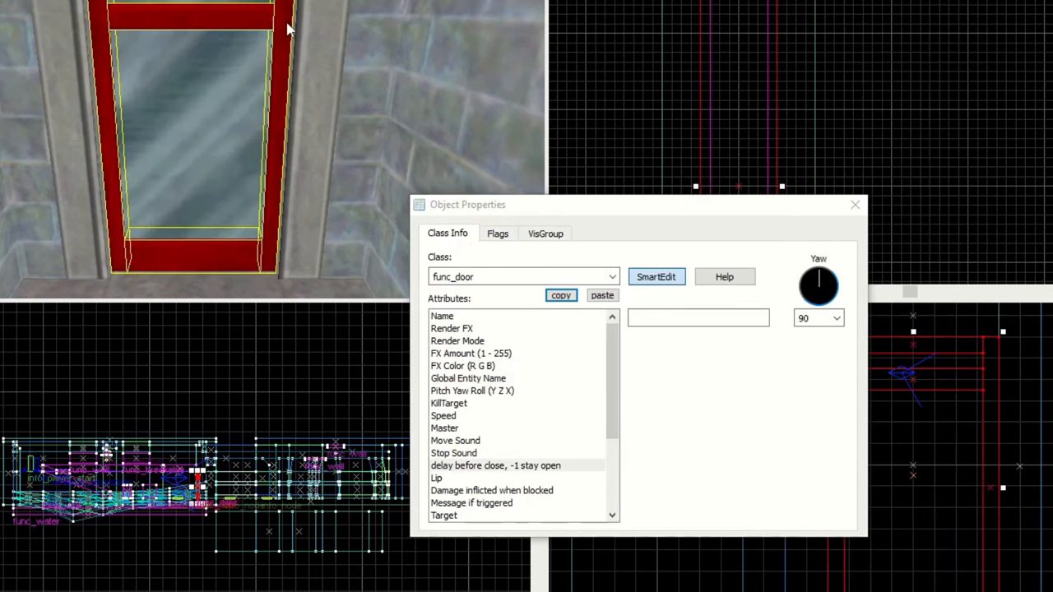
left_click(697, 317)
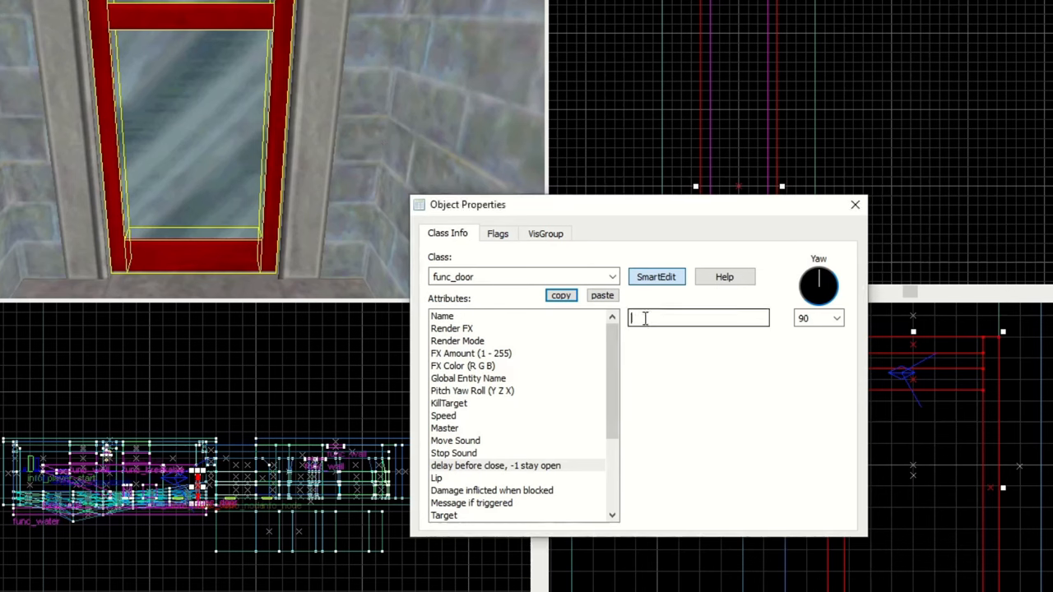
type("4")
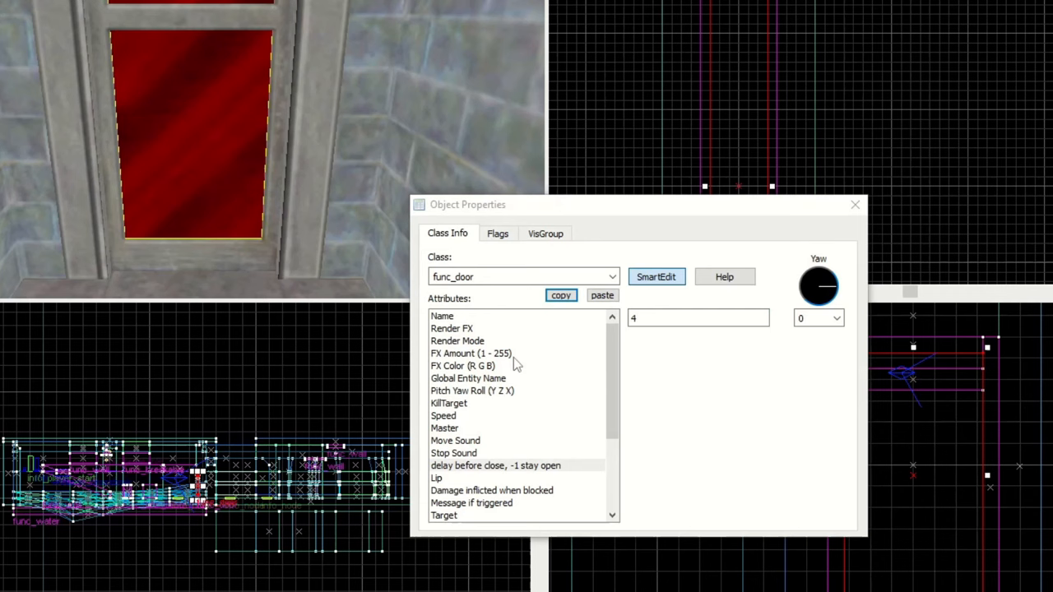
left_click(444, 415)
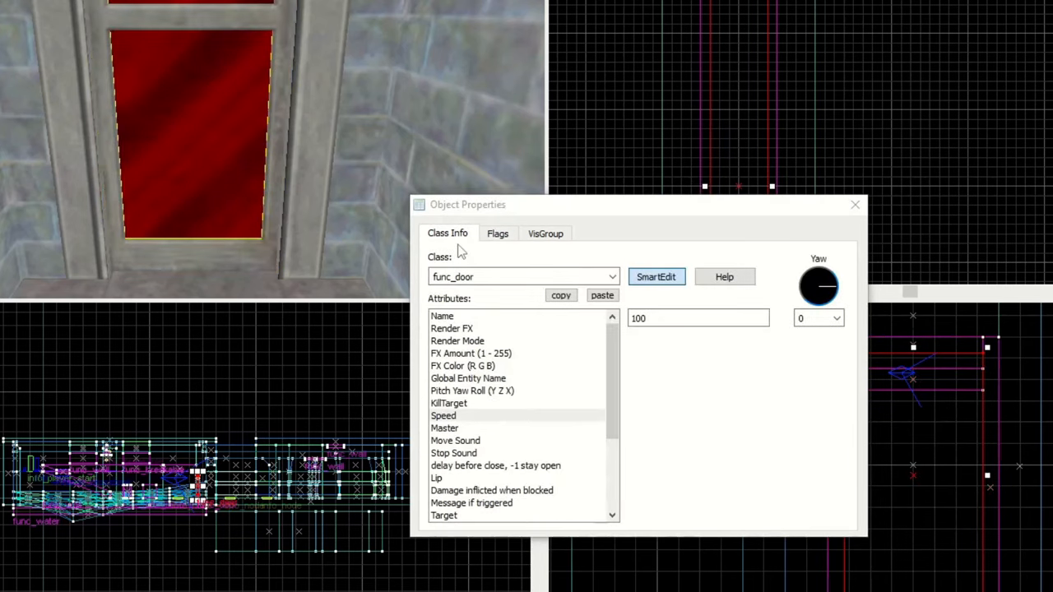
left_click(761, 318)
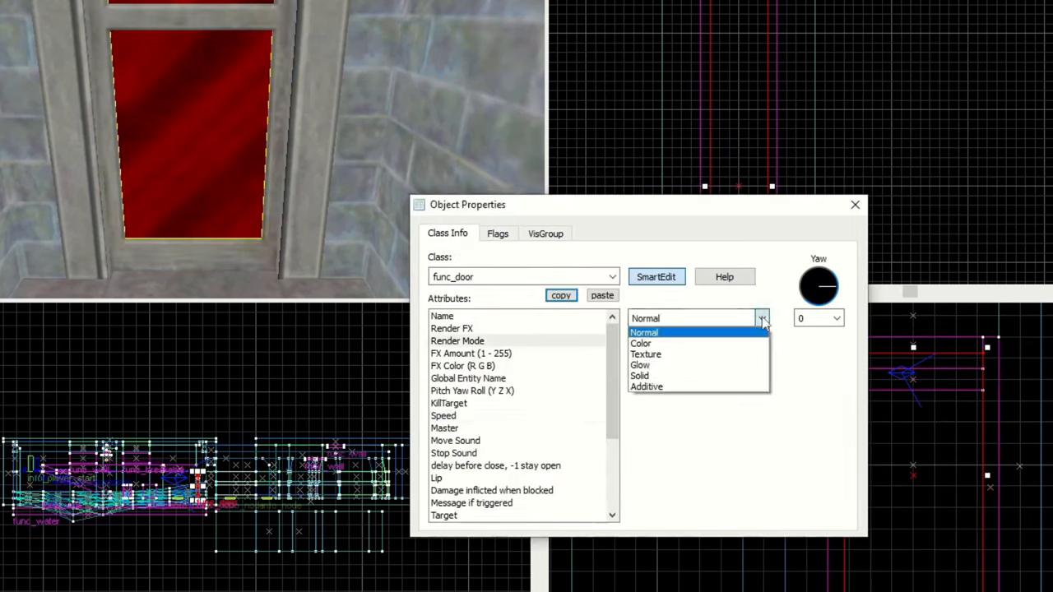
left_click(646, 353)
type("100")
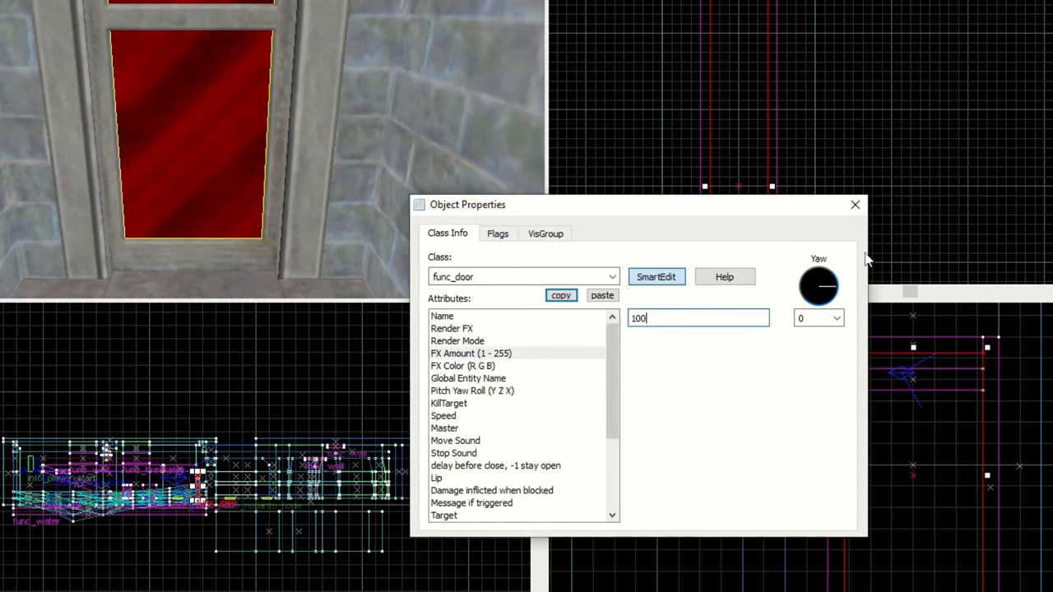
left_click(855, 205)
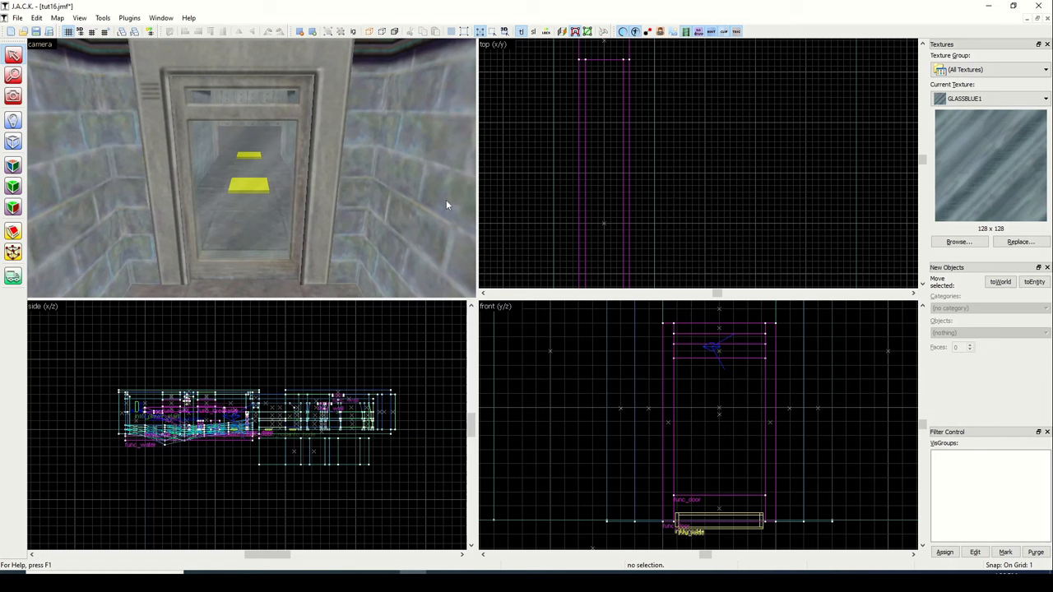
mouse_move(439, 203)
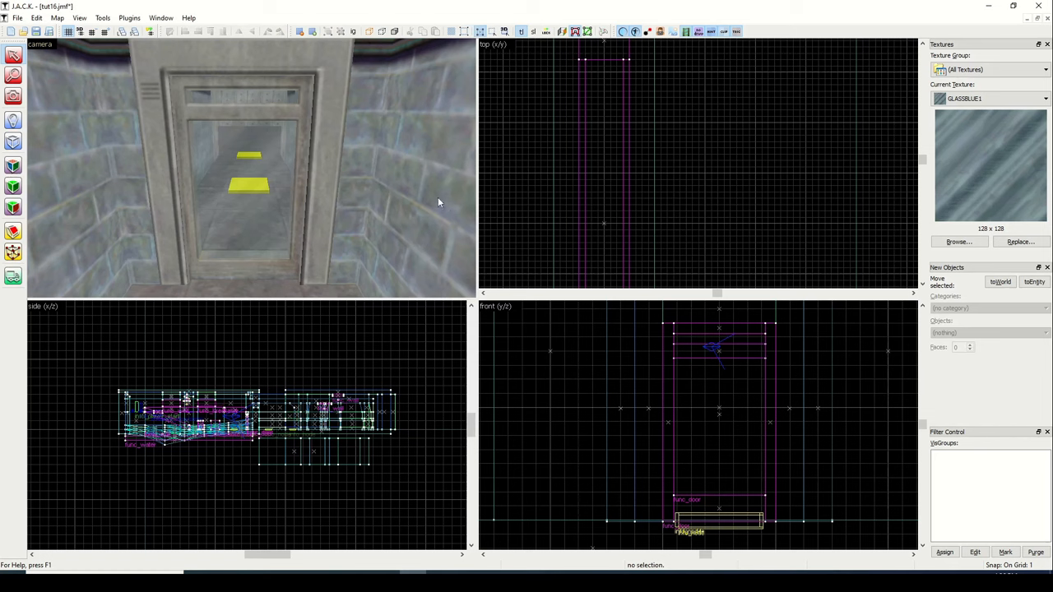
mouse_move(277, 252)
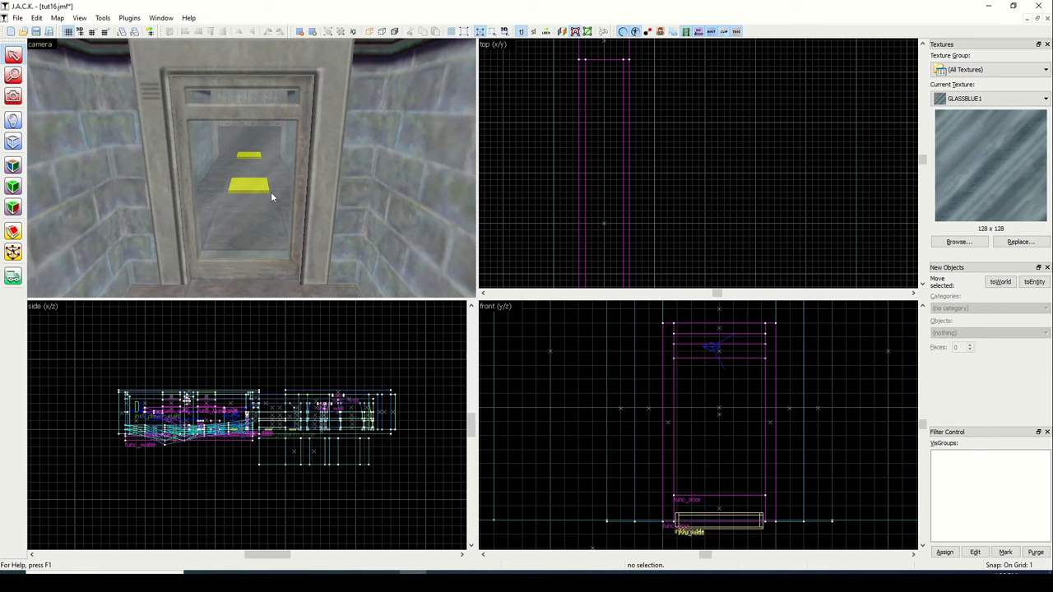
Step: Select the glass door, fix the mistyped Target entry, and name it glass_dr
left_click(263, 185)
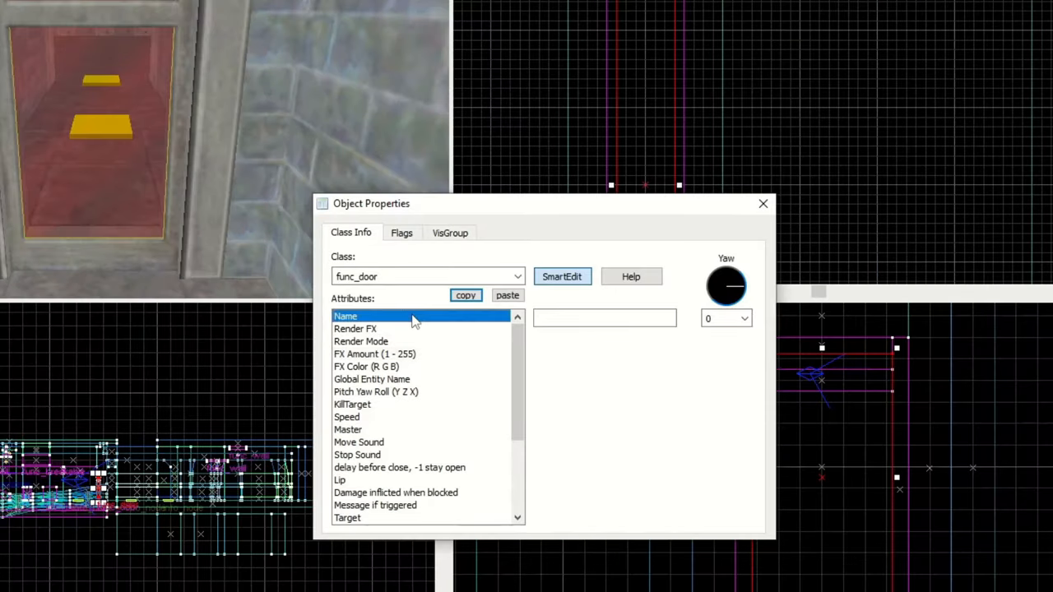
type("g")
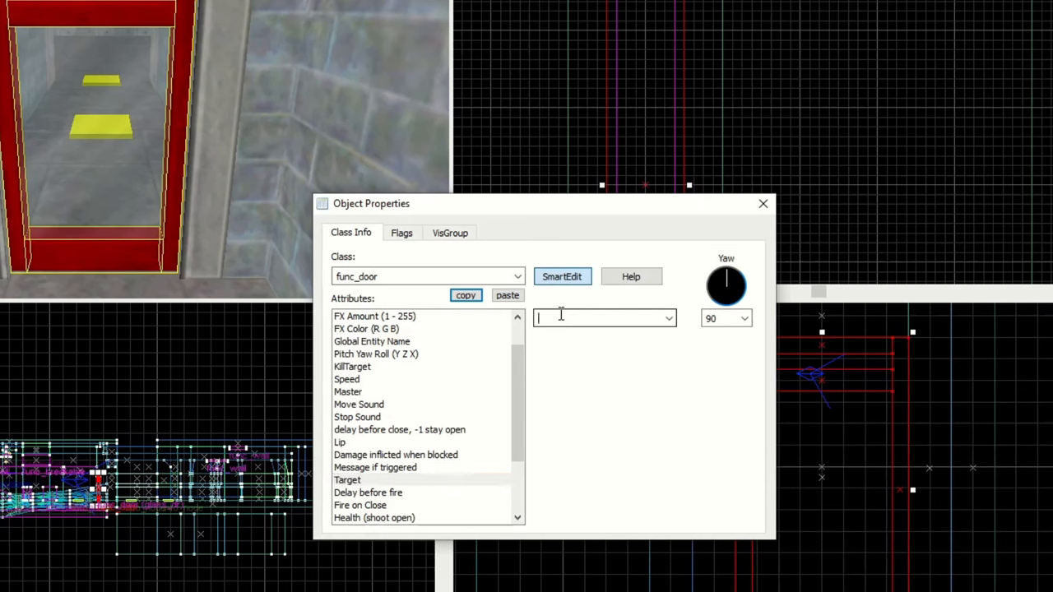
type("glass_dr")
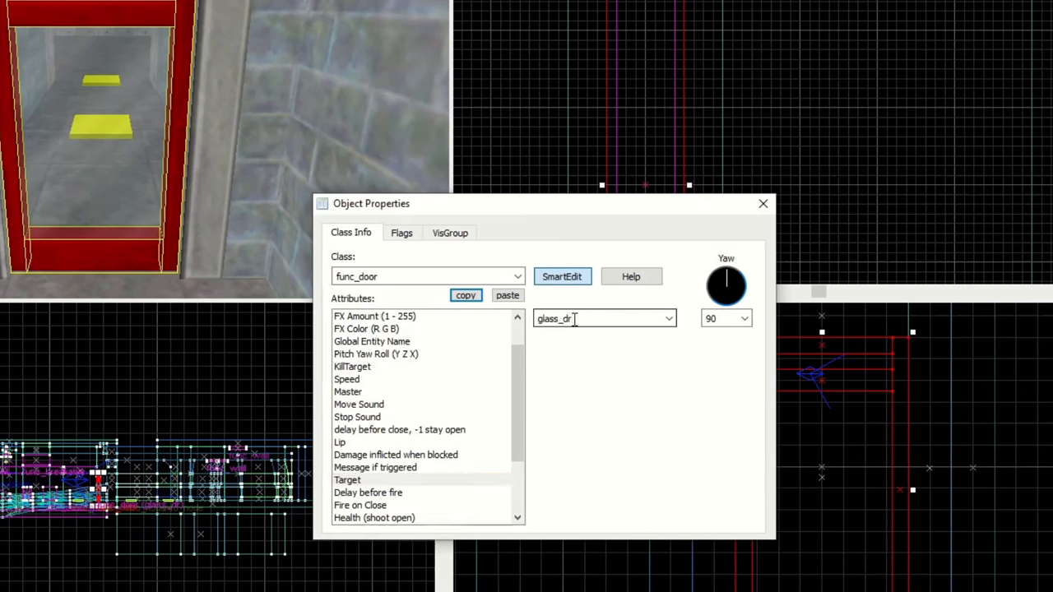
triple_click(592, 318)
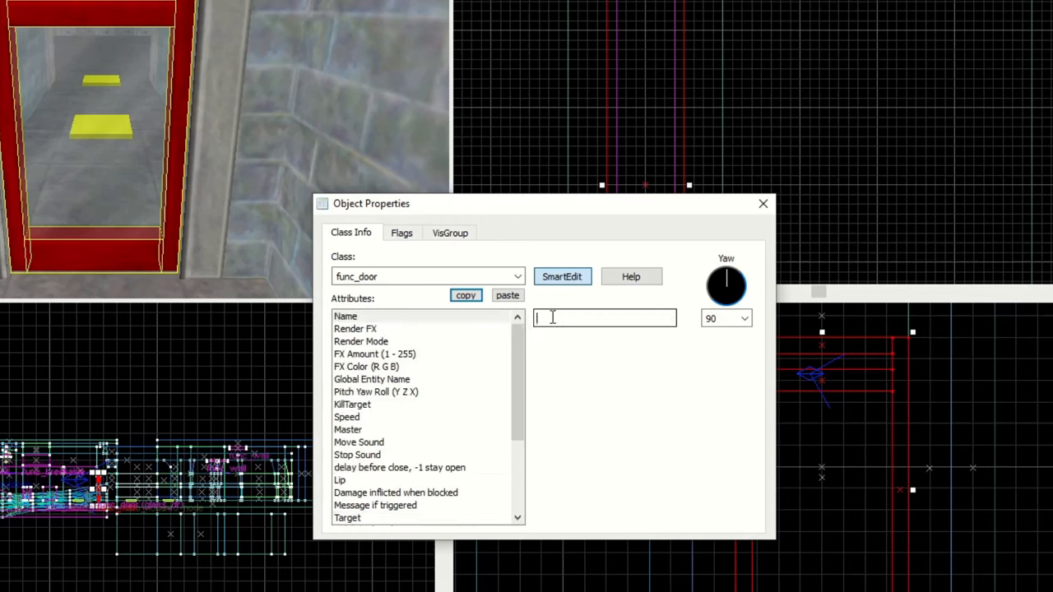
type("glass_dr")
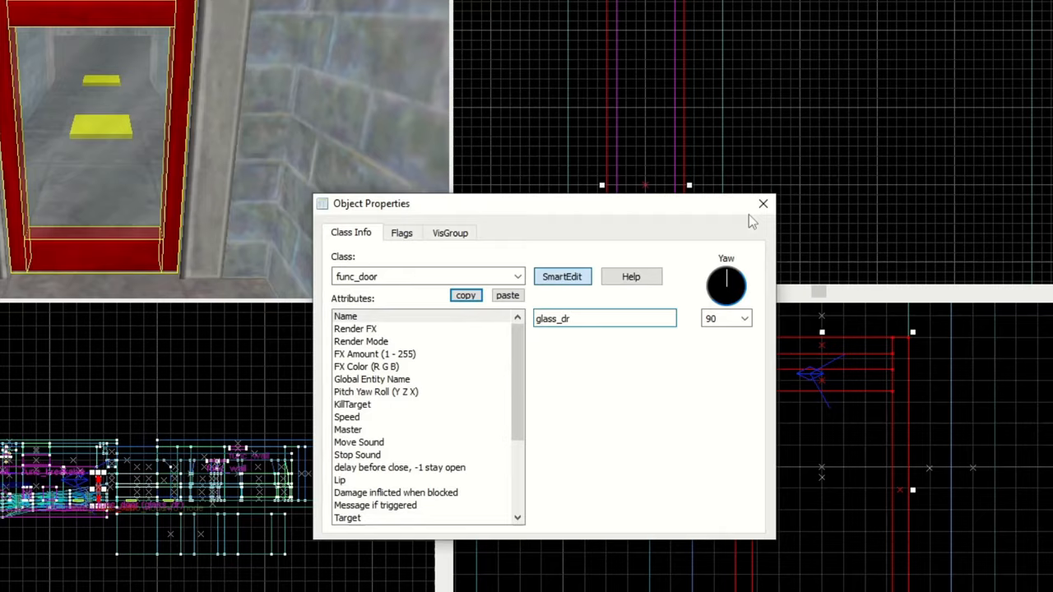
left_click(763, 204)
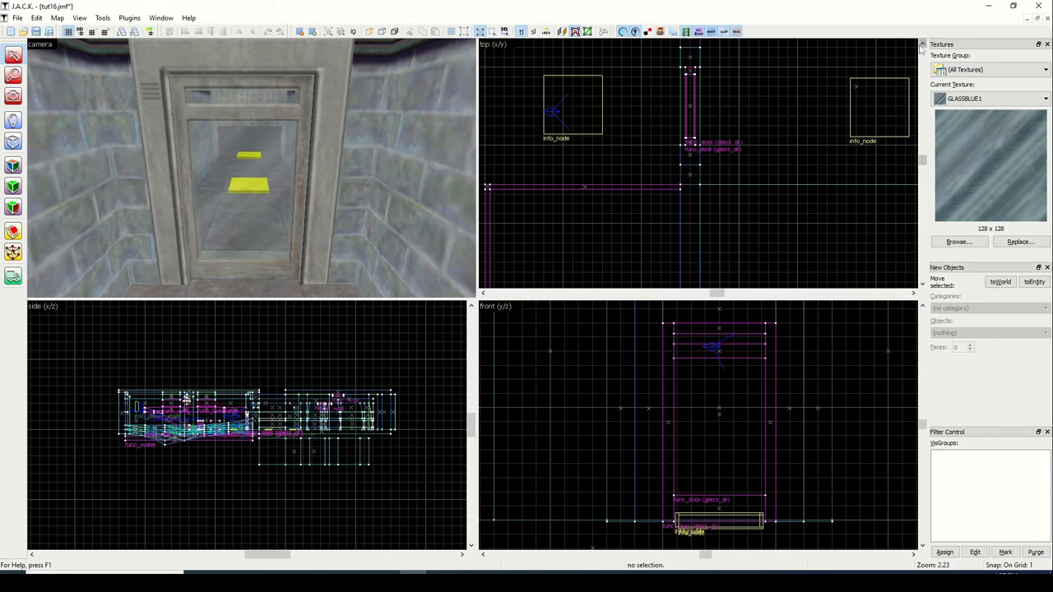
Step: Filter textures by 'aaa' to apply AAATRIGGER to the doorway block
scroll("down", 3)
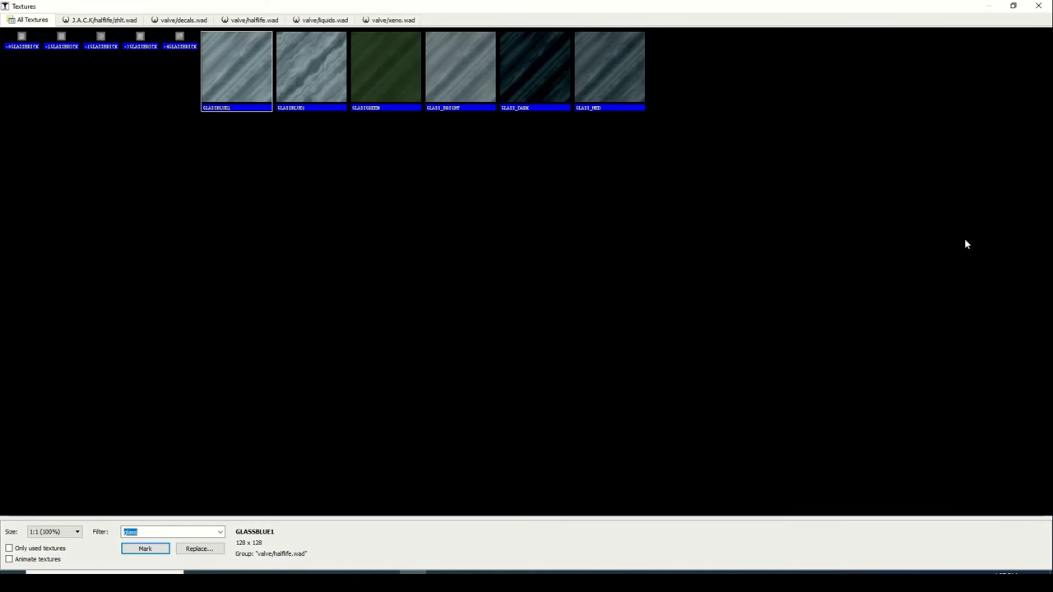
type("aaa")
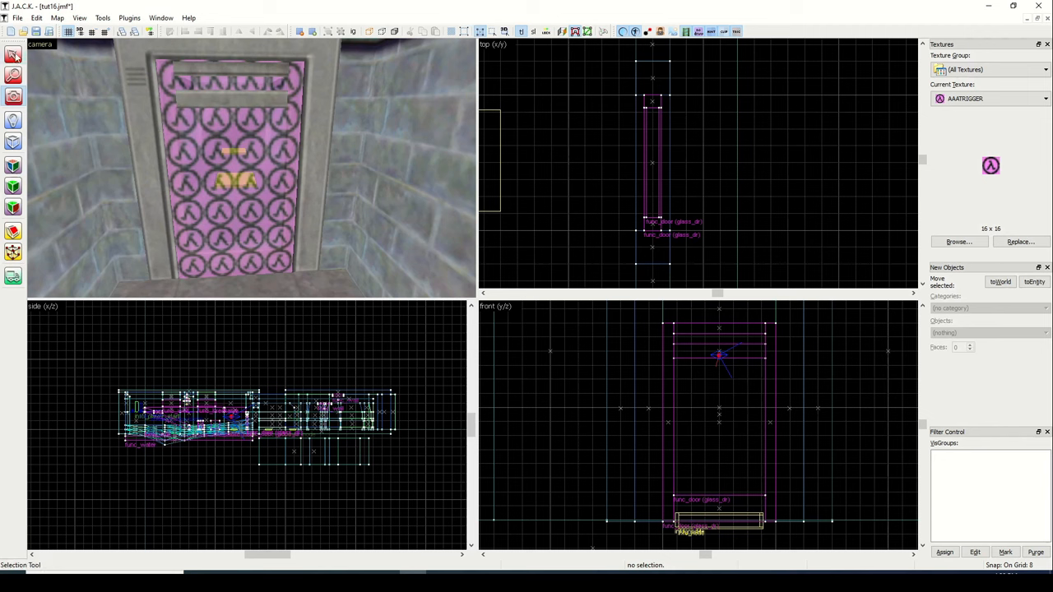
Step: Select the block and set class trigger_multiple, Target glass_dr, reset delay 5
left_click(251, 171)
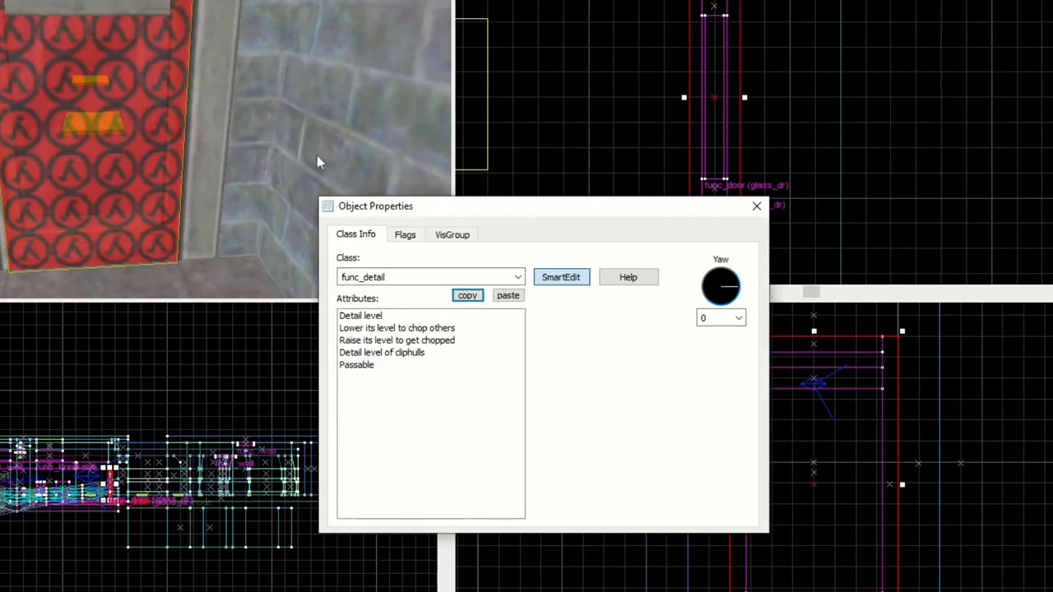
left_click(516, 278)
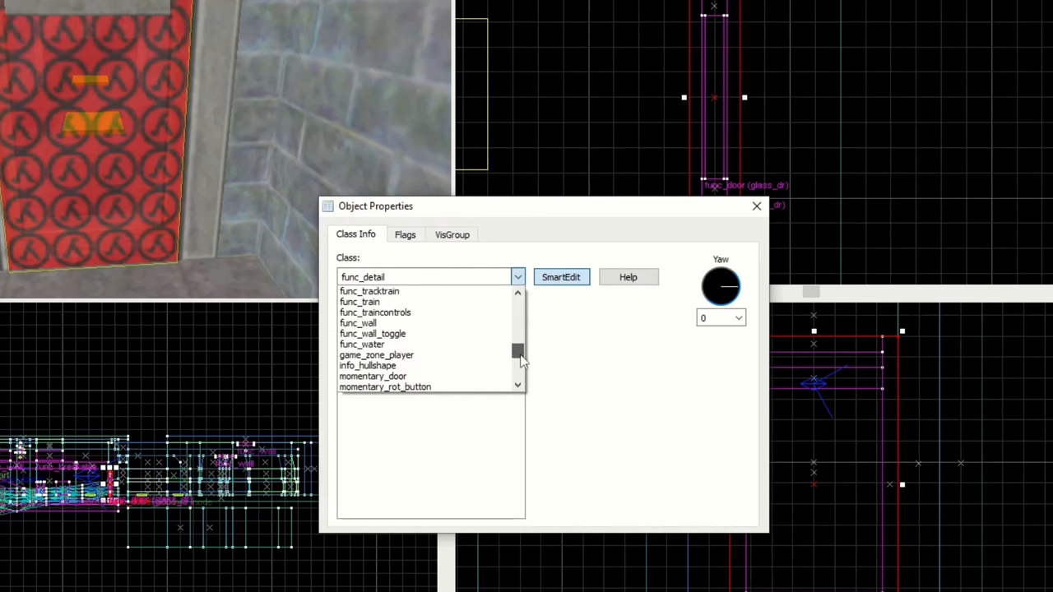
scroll("down", 3)
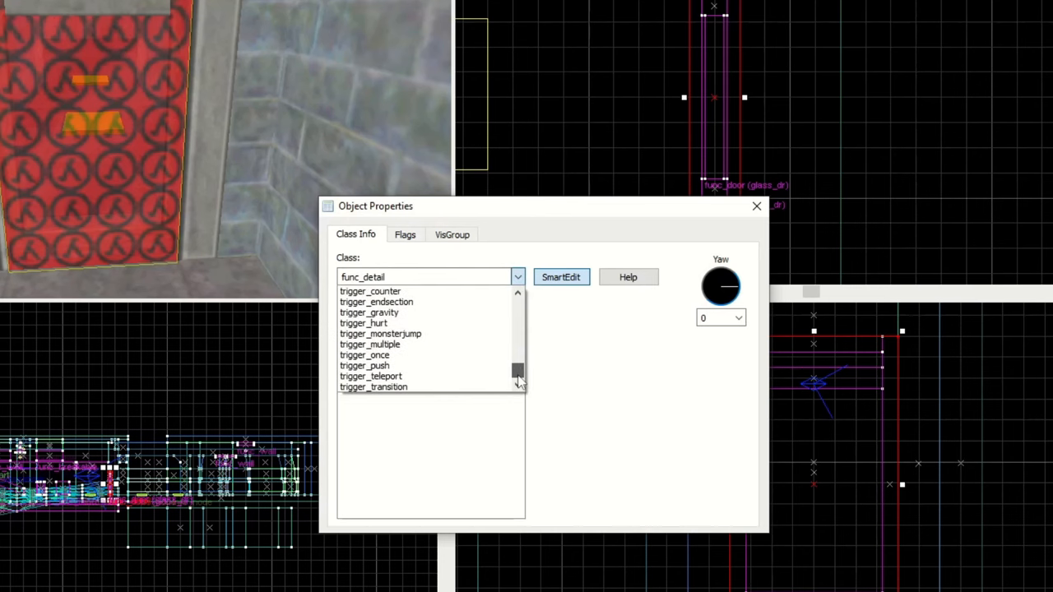
left_click(370, 344)
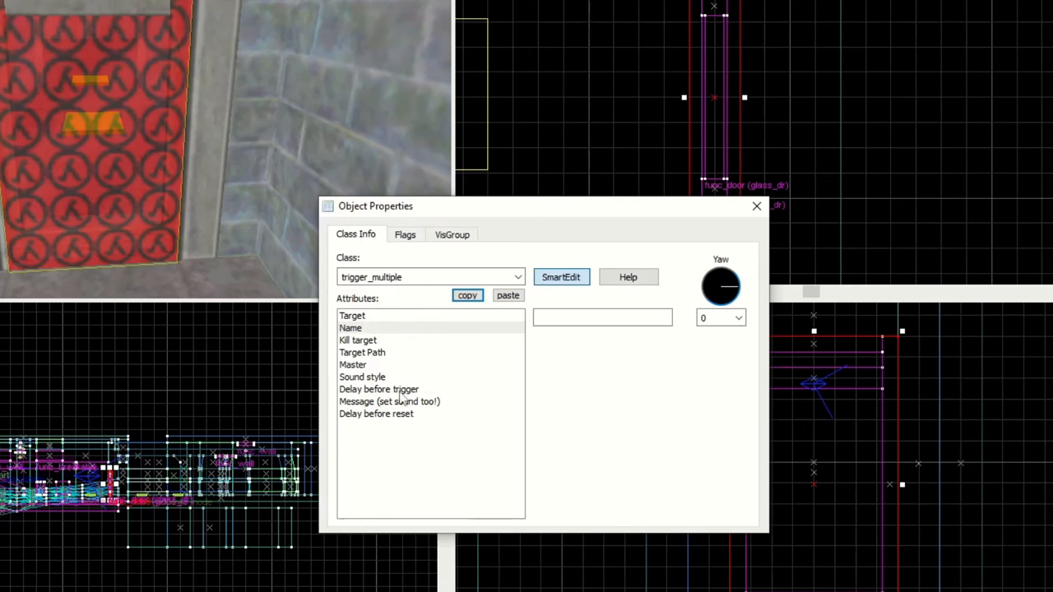
left_click(376, 414)
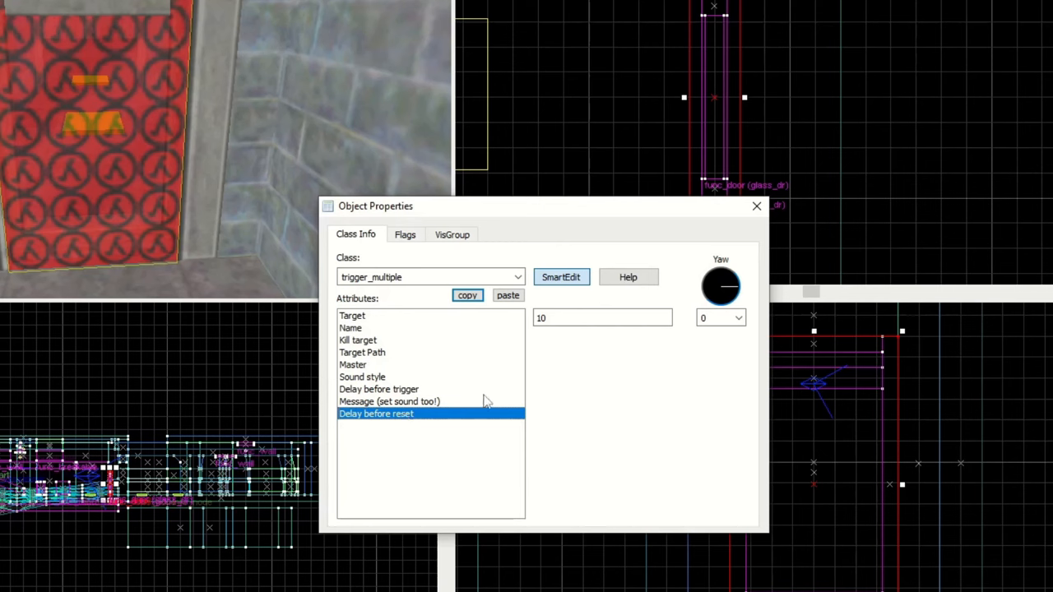
left_click(558, 317)
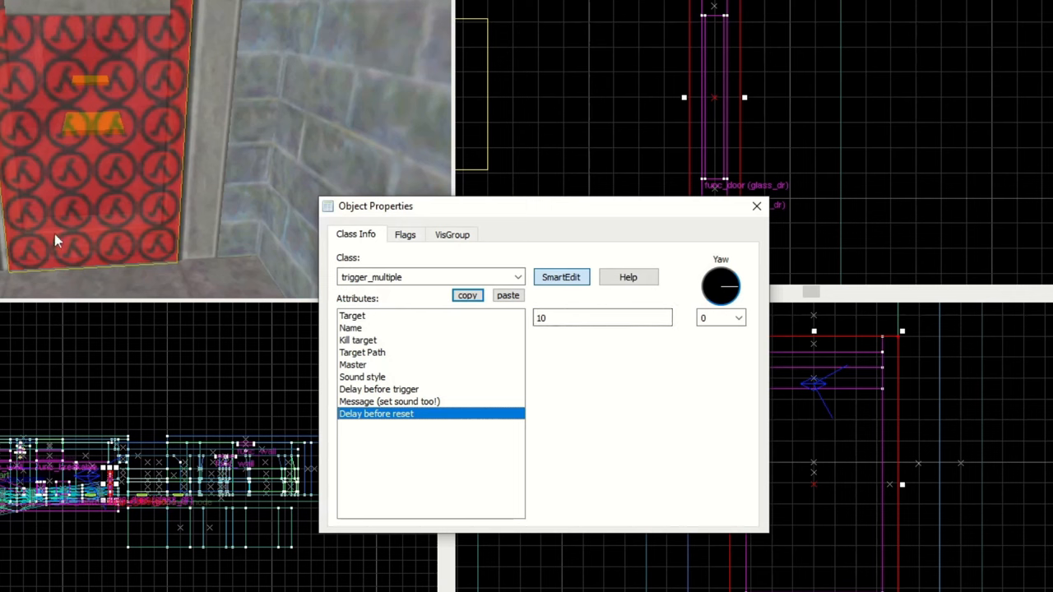
left_click(353, 315)
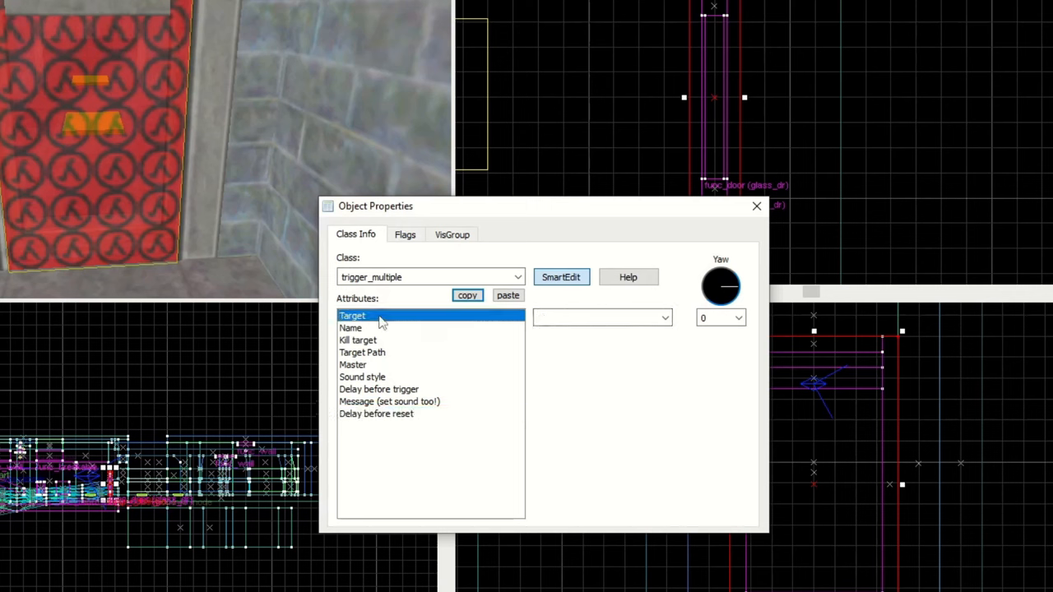
type("glass_dr")
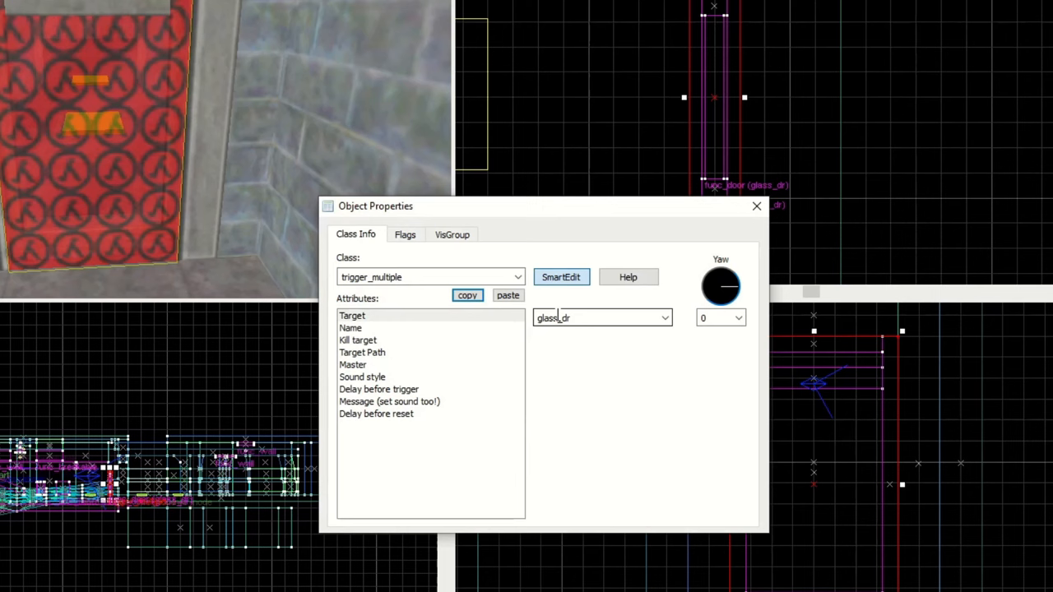
left_click(375, 414)
type("5")
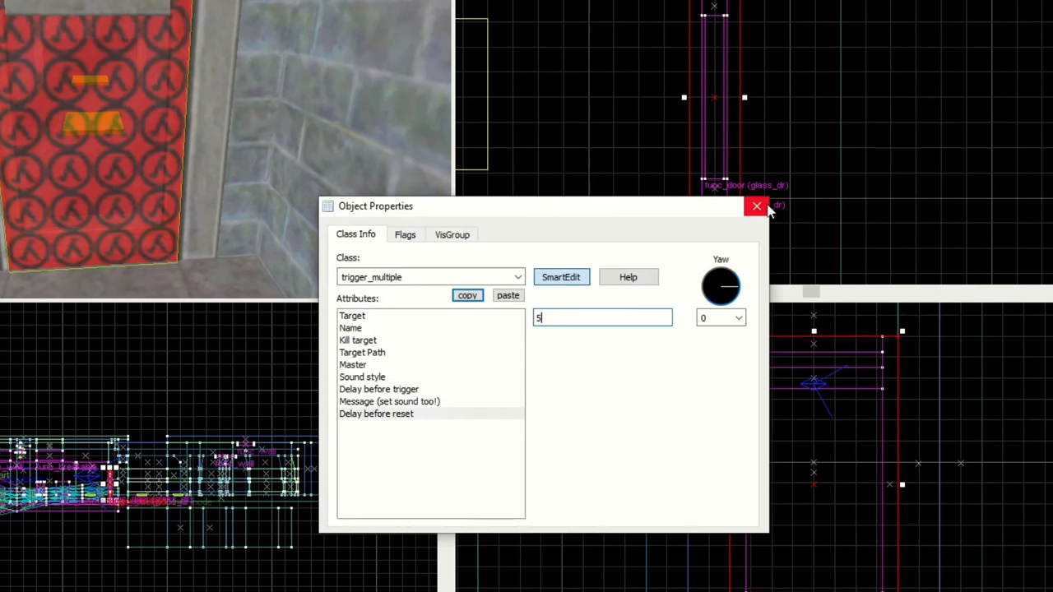
left_click(756, 206)
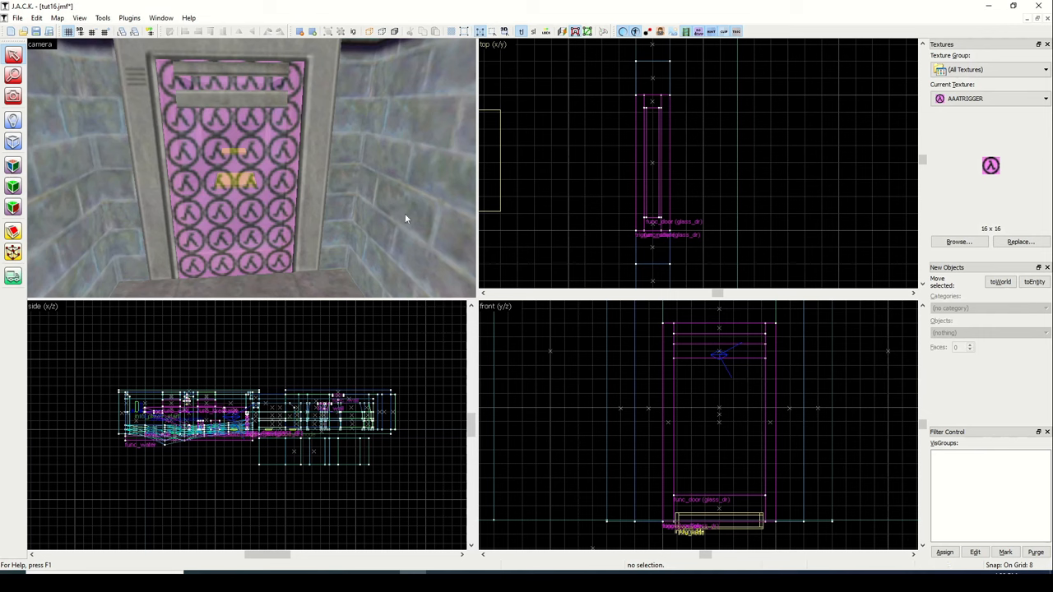
mouse_move(188, 79)
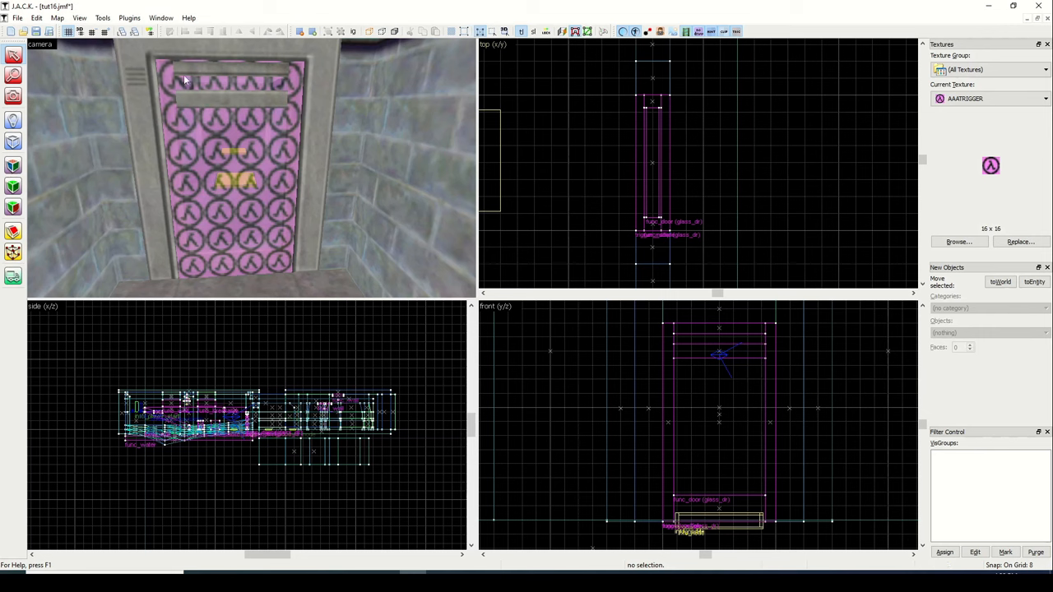
mouse_move(234, 107)
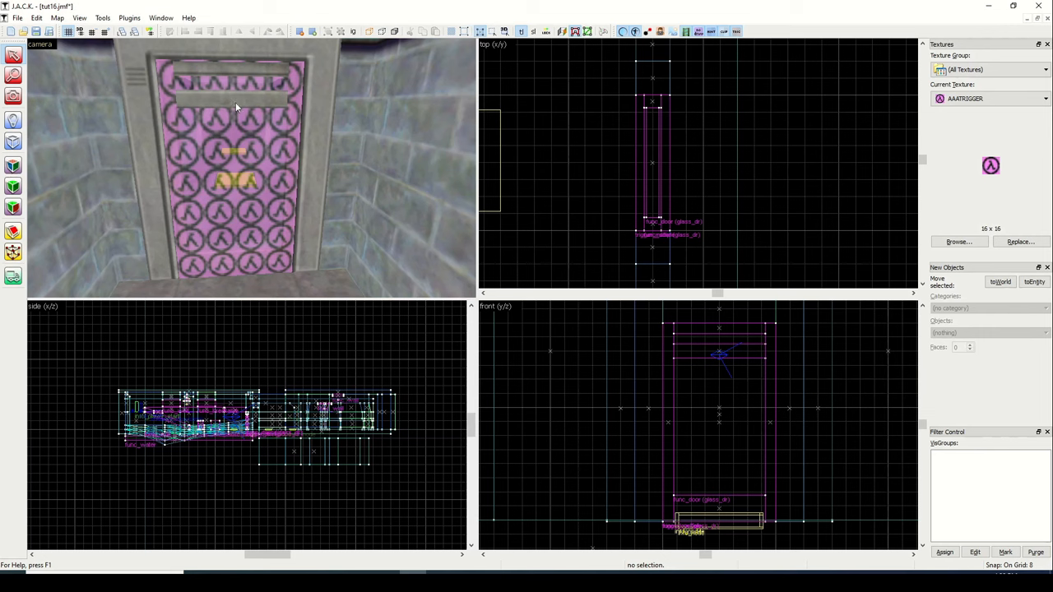
Step: Toggle off trigger texture display to hide the trigger brush
left_click(13, 58)
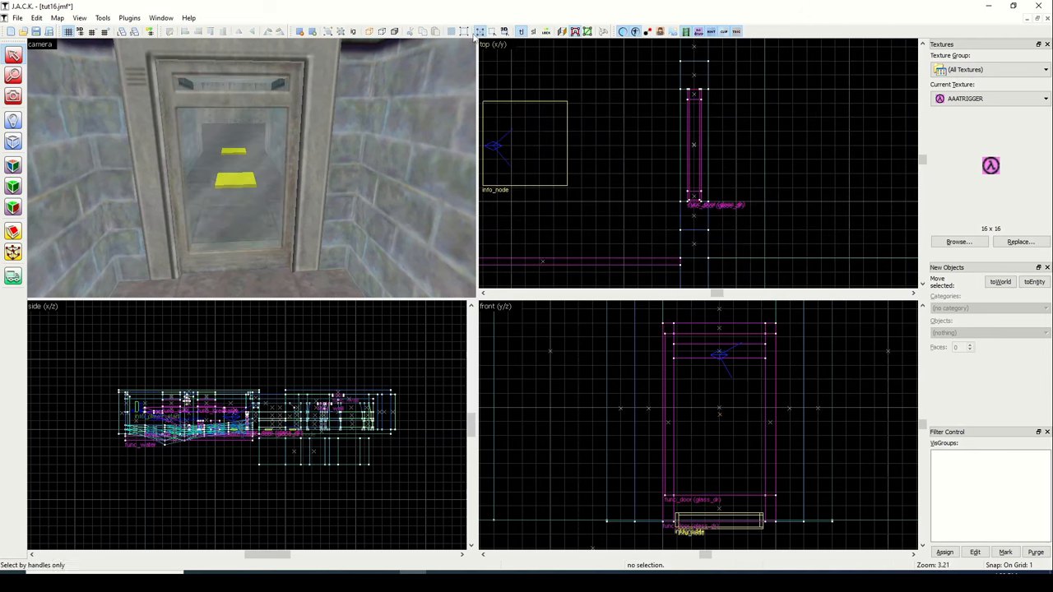
mouse_move(587, 30)
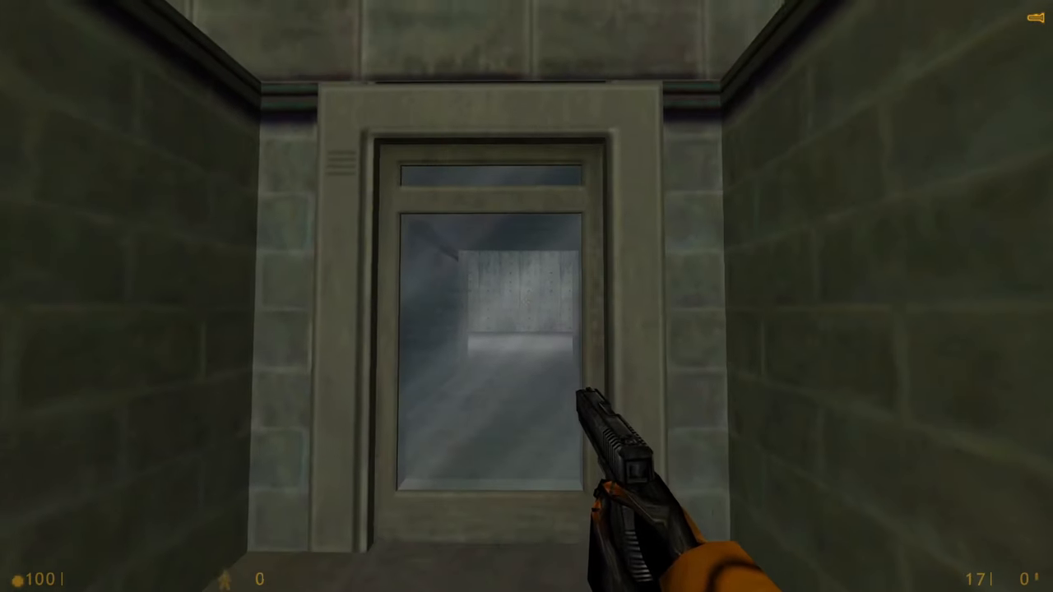
Step: Walk forward toward the glass door in Half-Life
key("w")
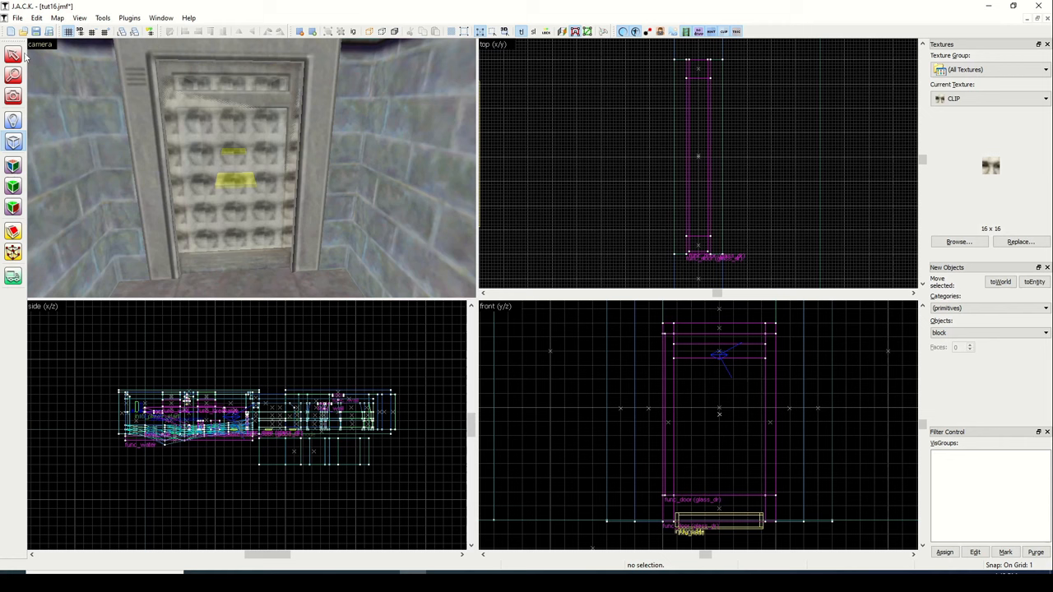
Step: Select the CLIP block drawn over the door panel
left_click(721, 331)
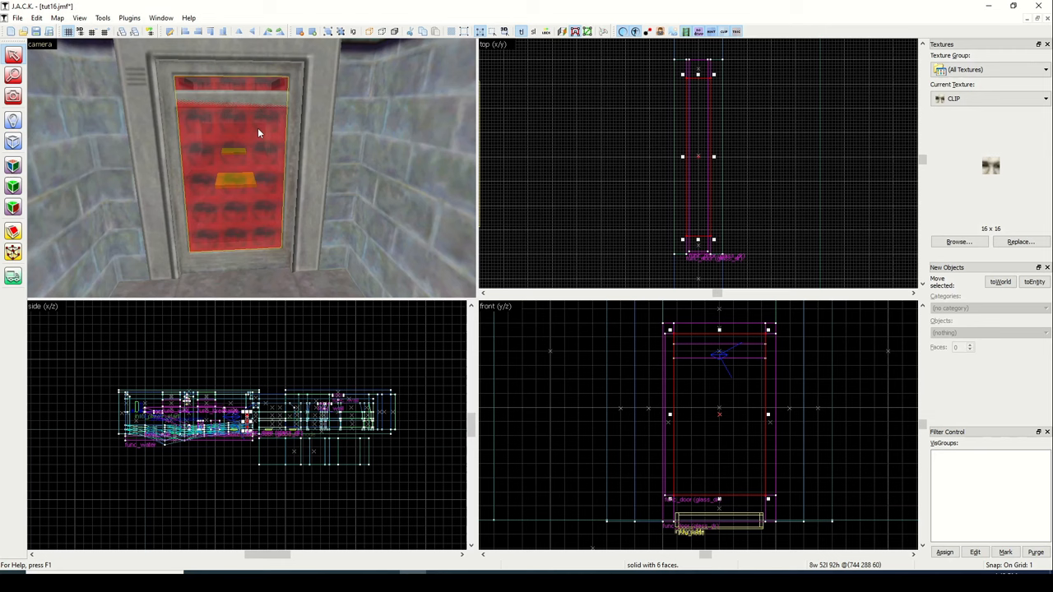
mouse_move(291, 108)
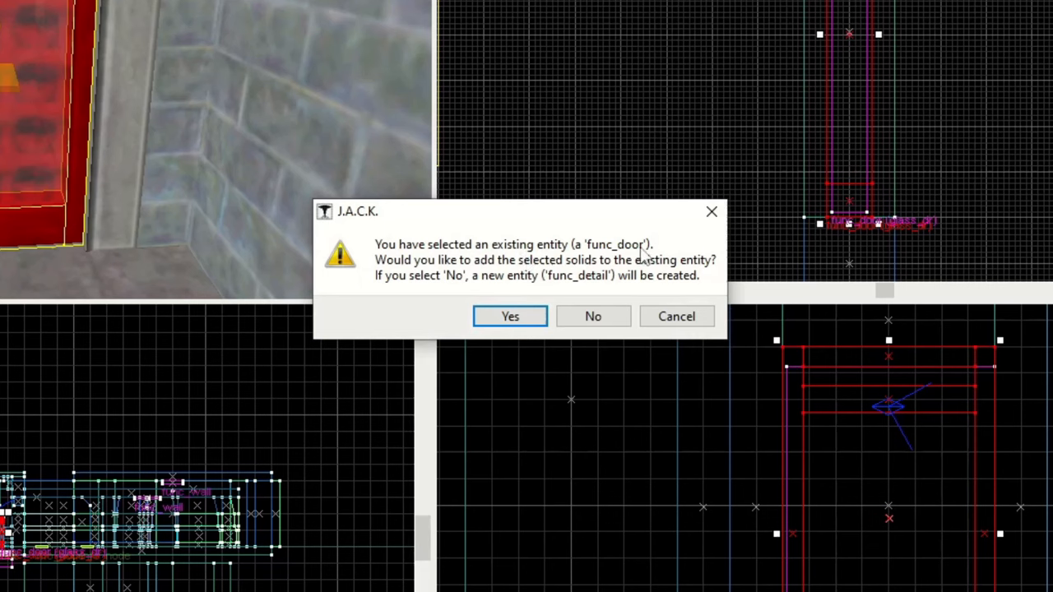
mouse_move(592, 268)
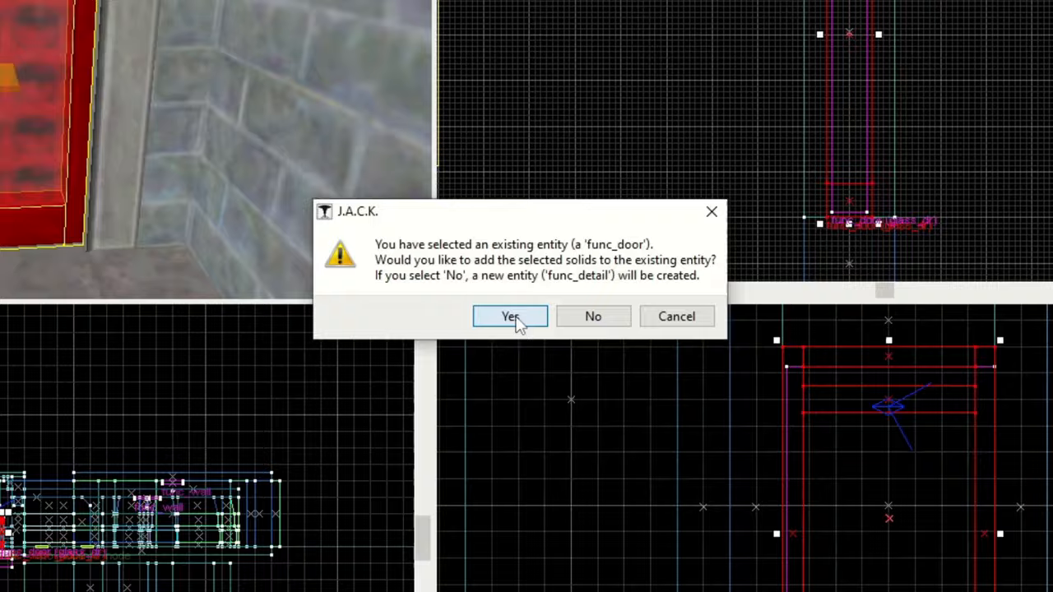
Step: Confirm adding the clip block to the existing func_door entity
left_click(509, 316)
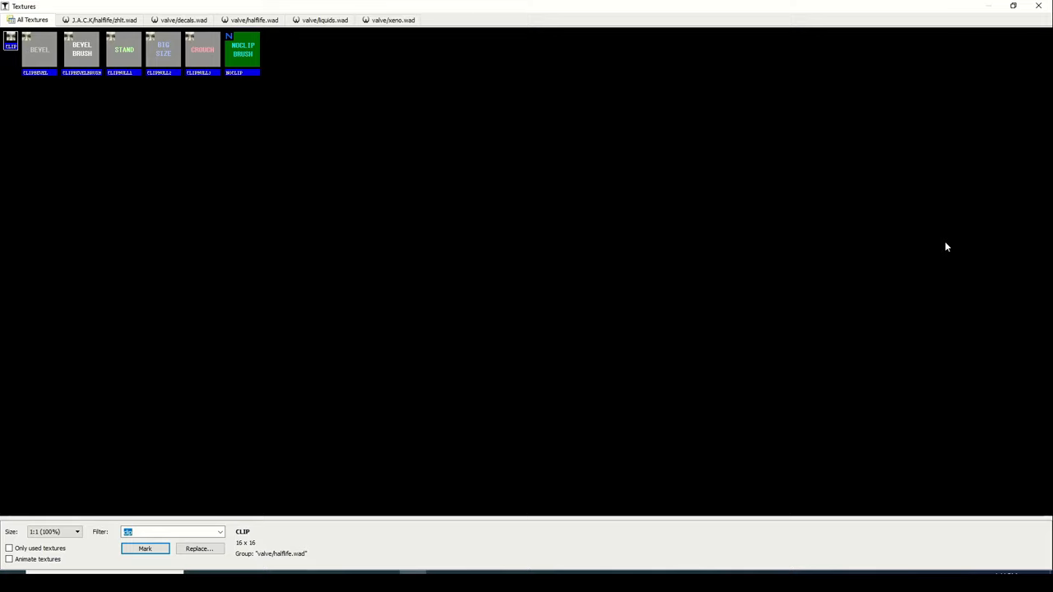
Step: Filter the texture browser by 'door' and scroll to find LAB1_DOOR2A
type("door")
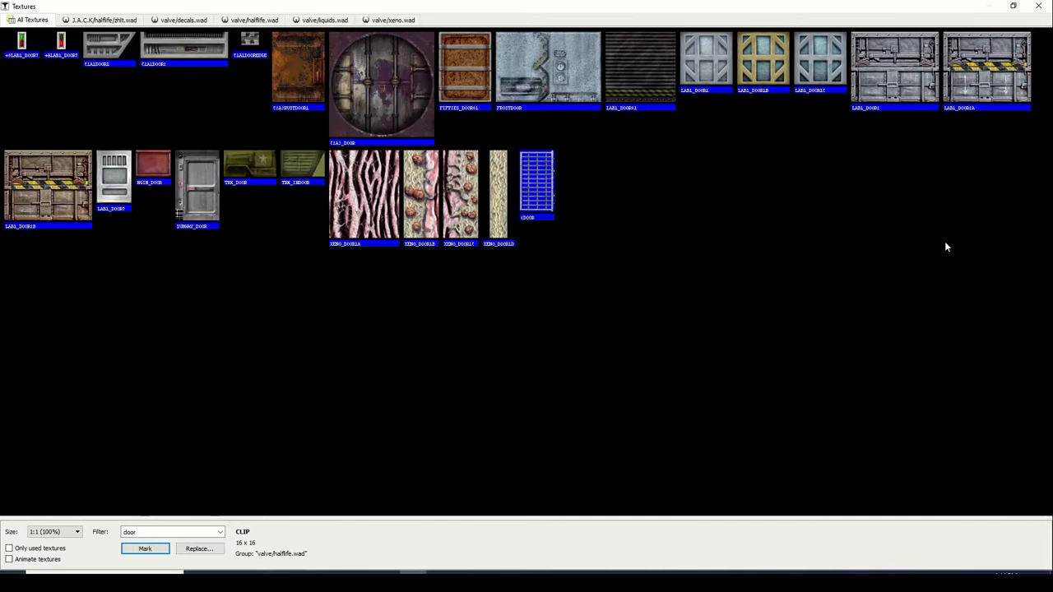
mouse_move(960, 68)
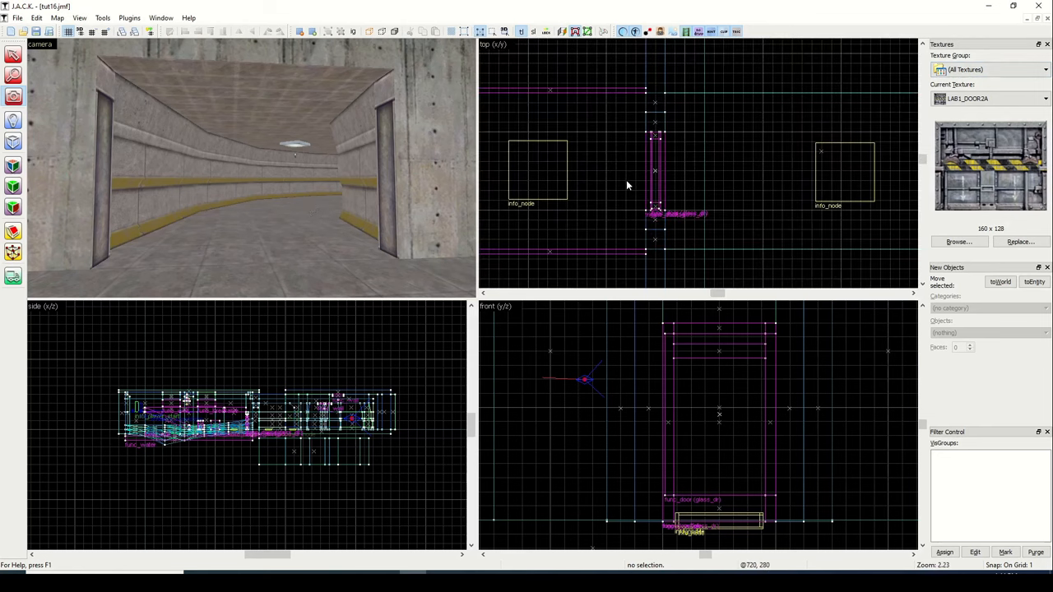
scroll("down", 3)
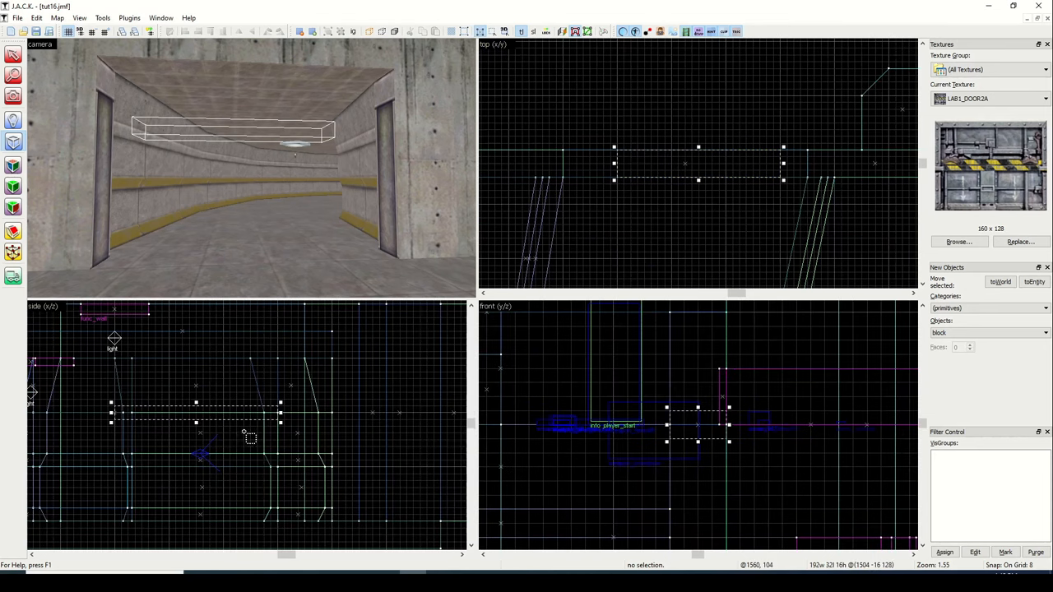
mouse_move(195, 427)
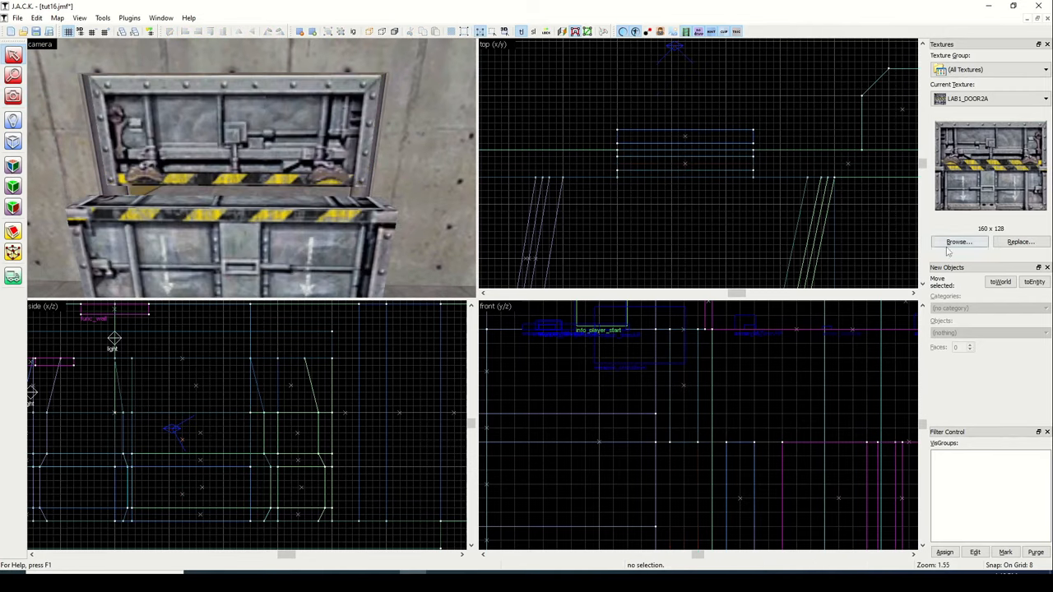
Step: Tie the LAB1_DOOR2A gate brush to an entity, showing its func_detail properties
left_click(959, 241)
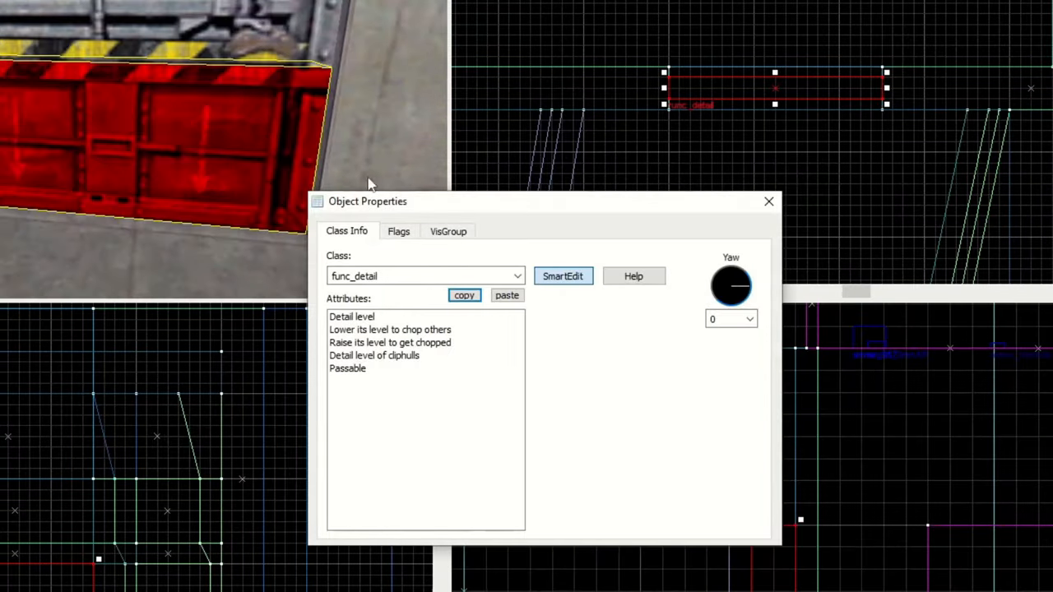
Step: Make both gate pieces a func_door and name the door big_dr
left_click(516, 275)
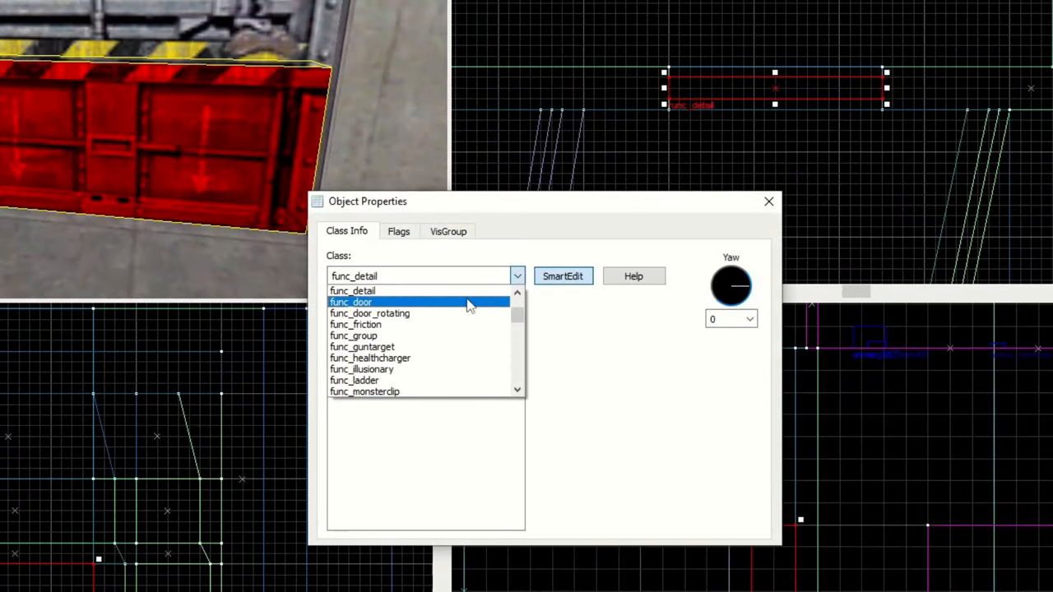
left_click(351, 302)
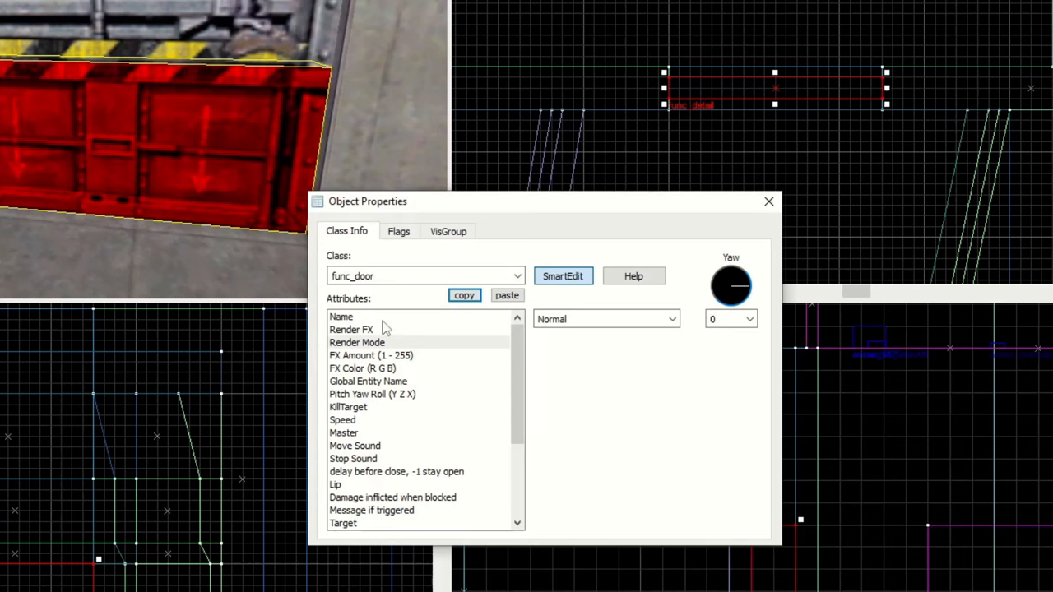
type("big_dr")
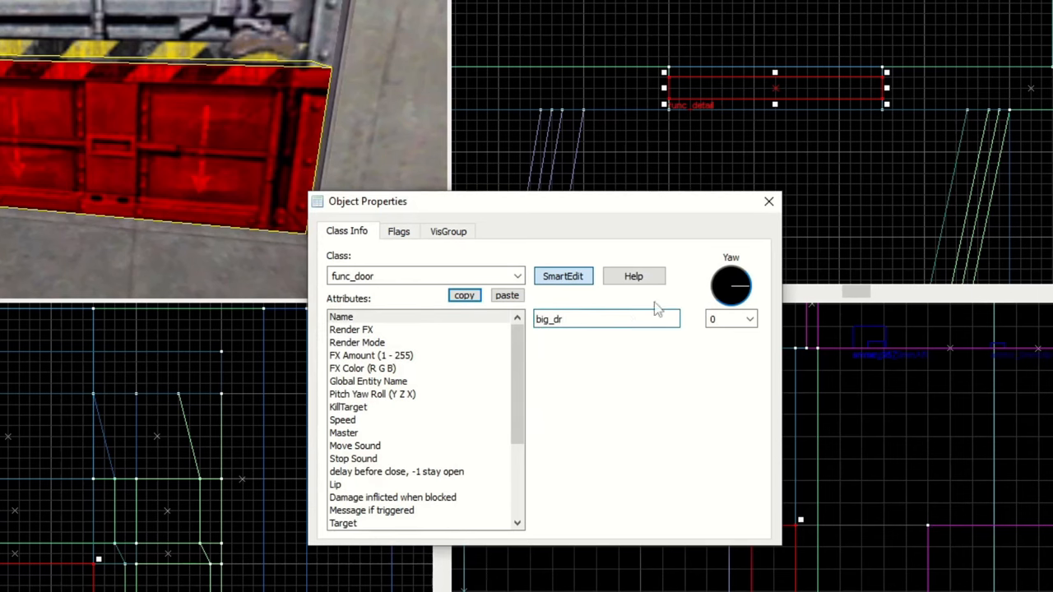
left_click(447, 232)
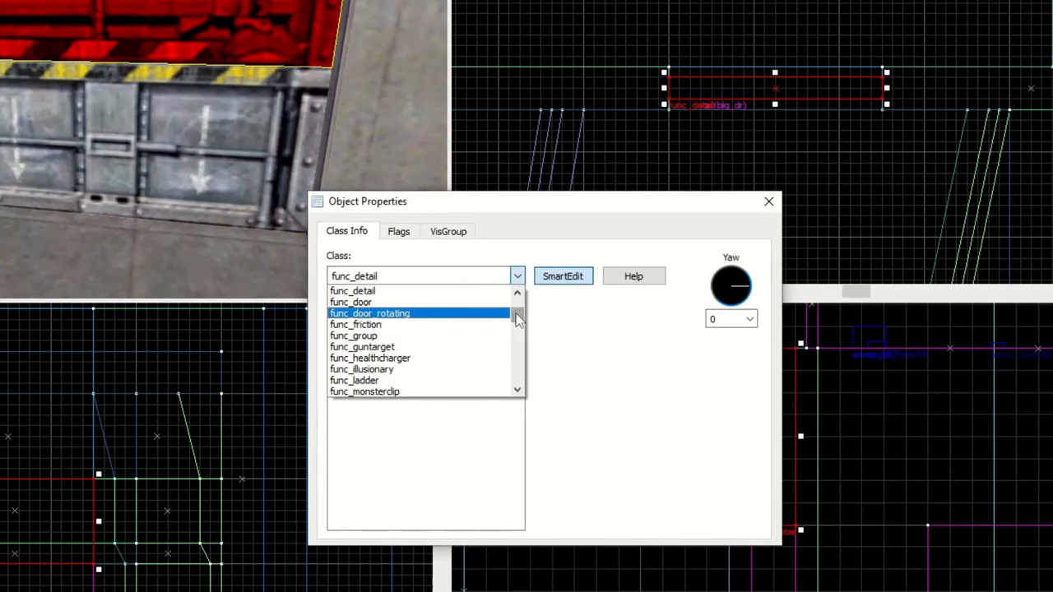
left_click(350, 301)
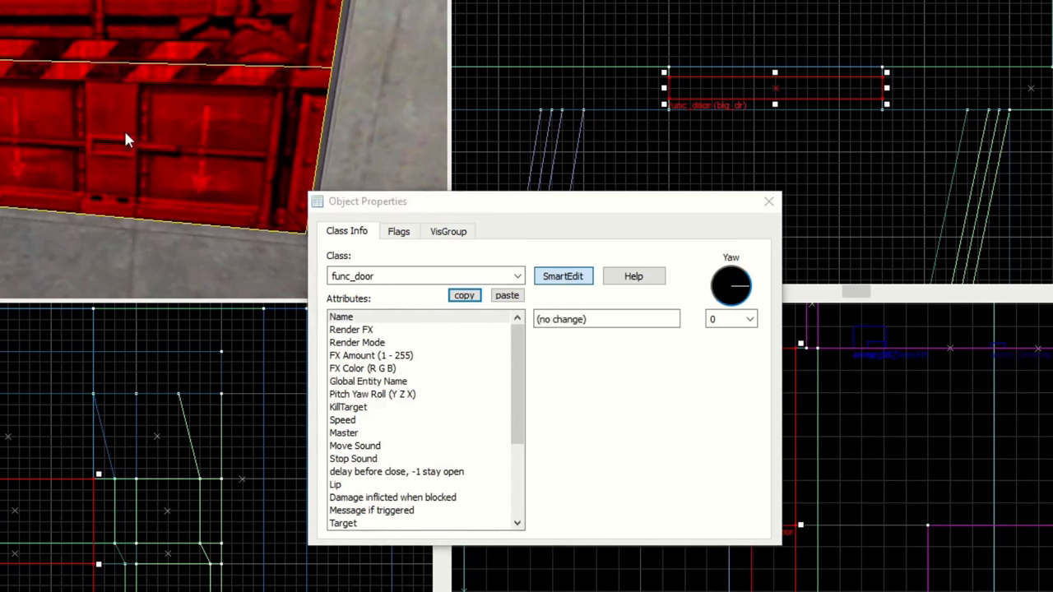
left_click(607, 319)
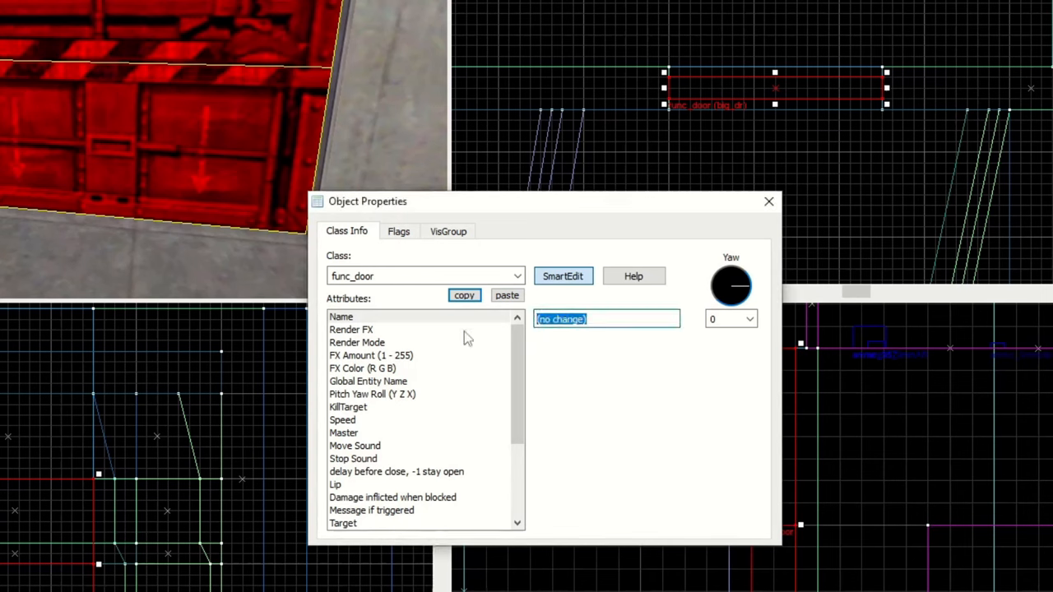
type("big_dr")
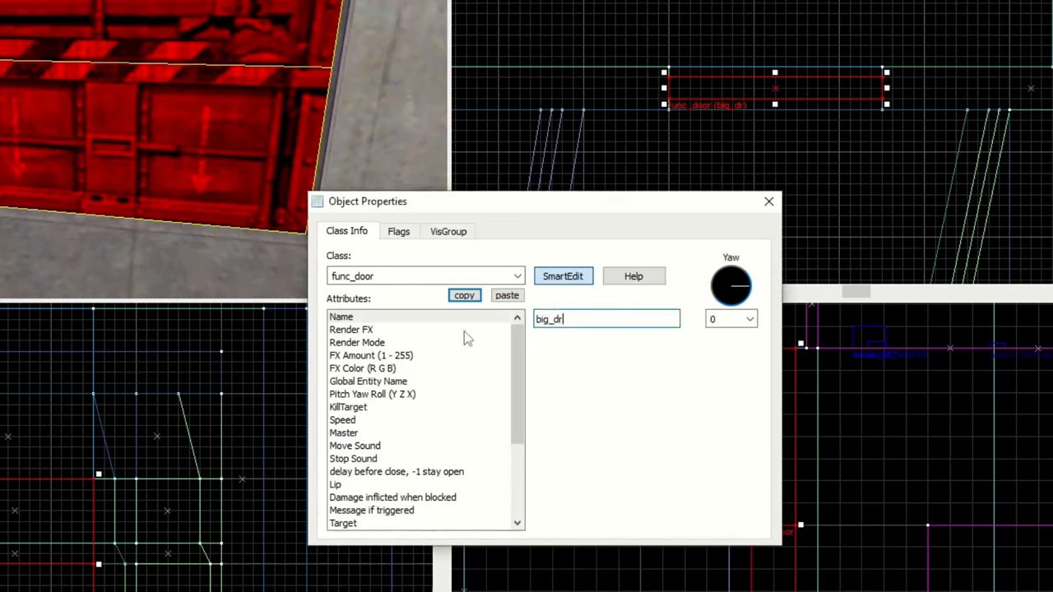
mouse_move(405, 404)
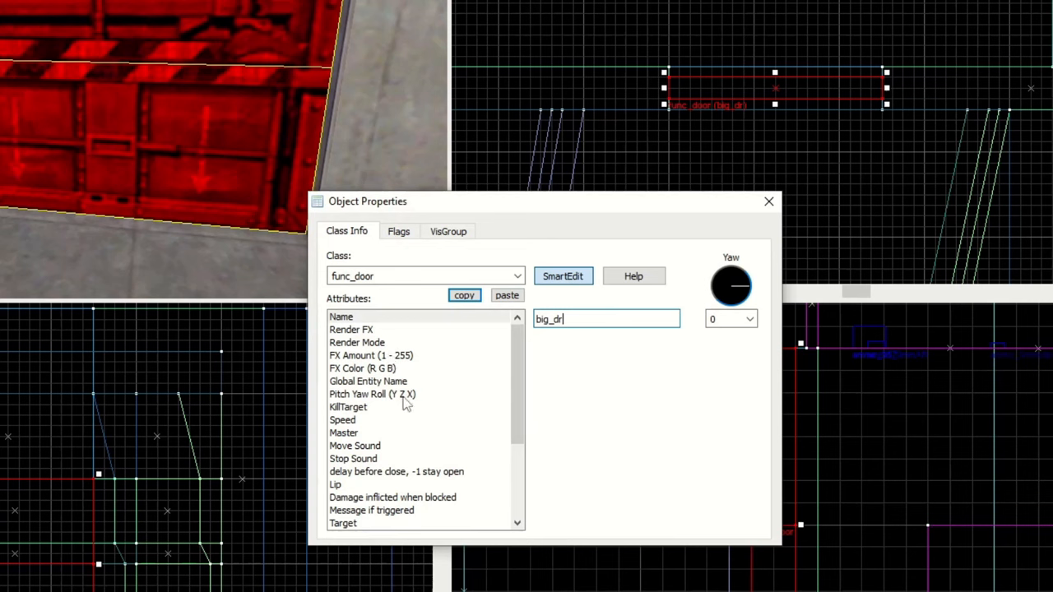
mouse_move(368, 439)
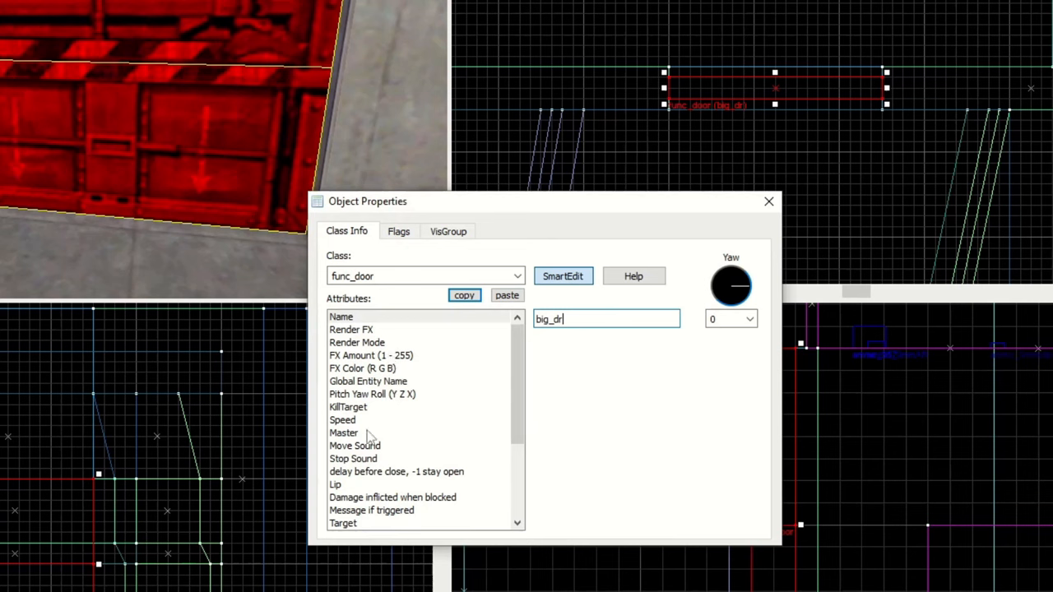
Step: Give big_dr the Chunk stop sound and a lip of 2
left_click(672, 320)
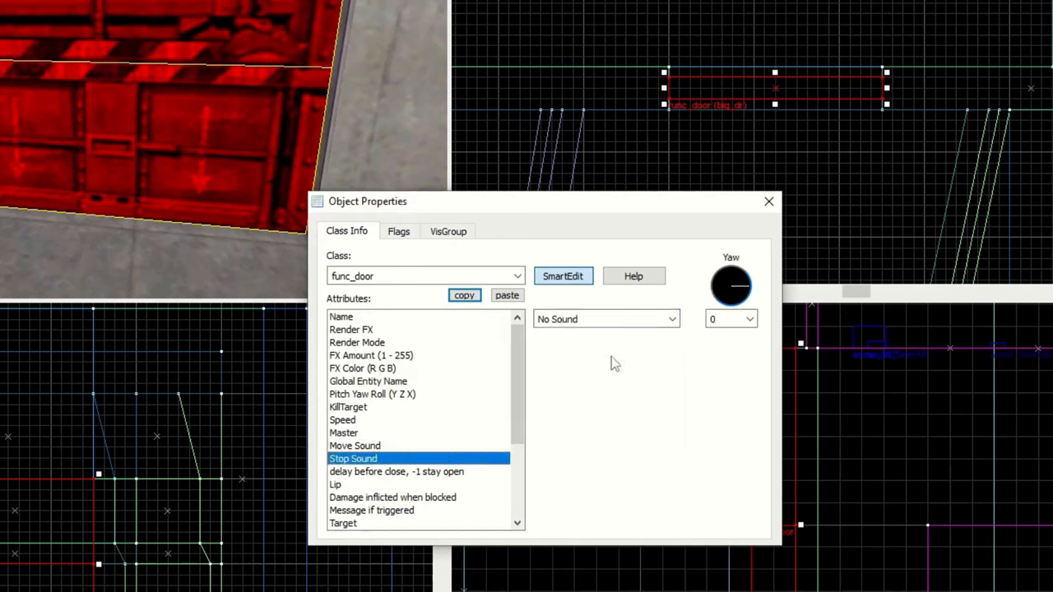
left_click(671, 319)
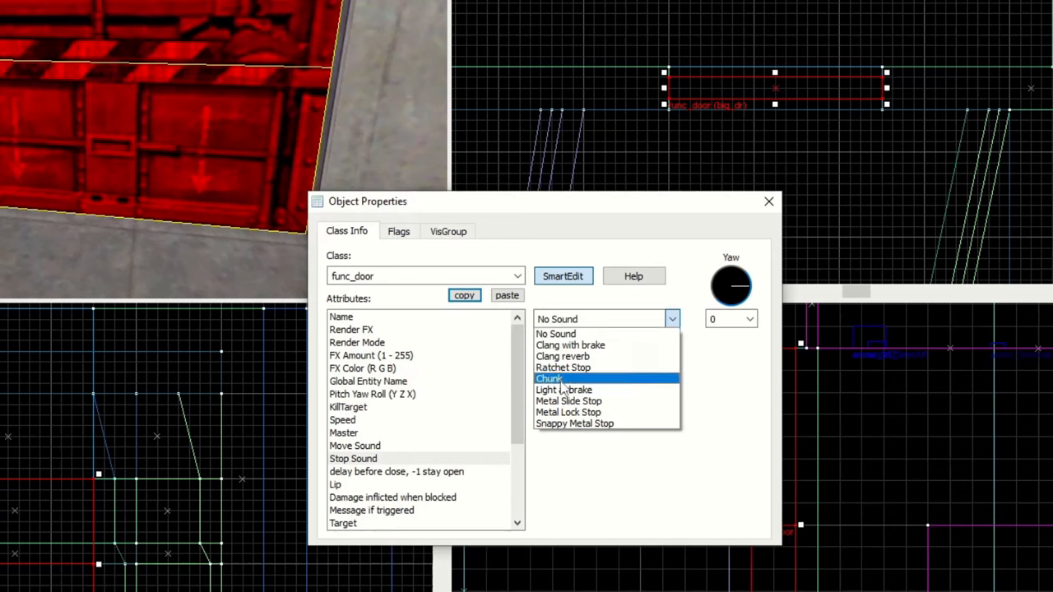
left_click(550, 377)
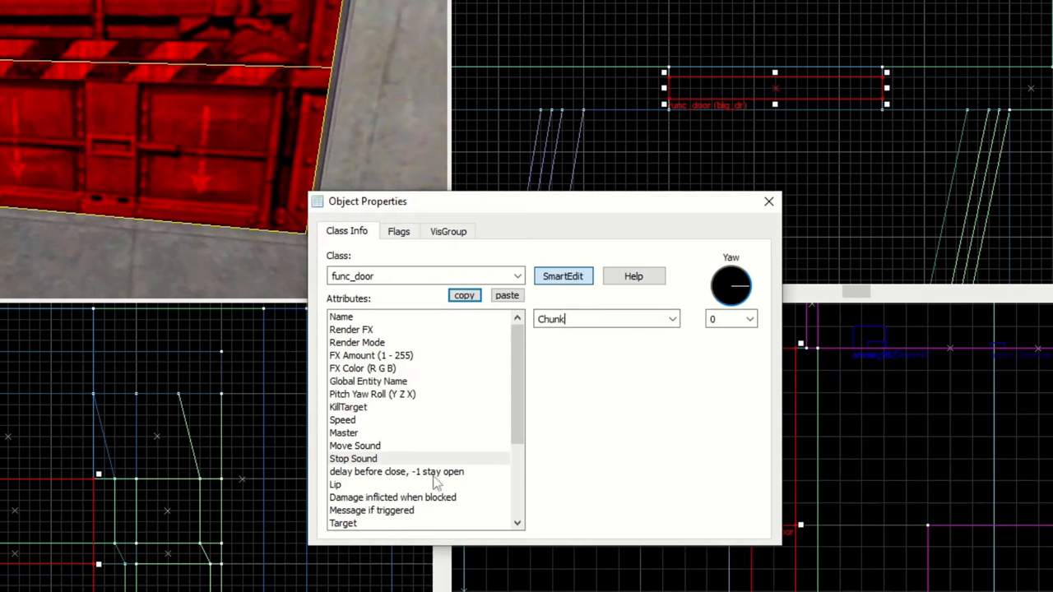
left_click(335, 484)
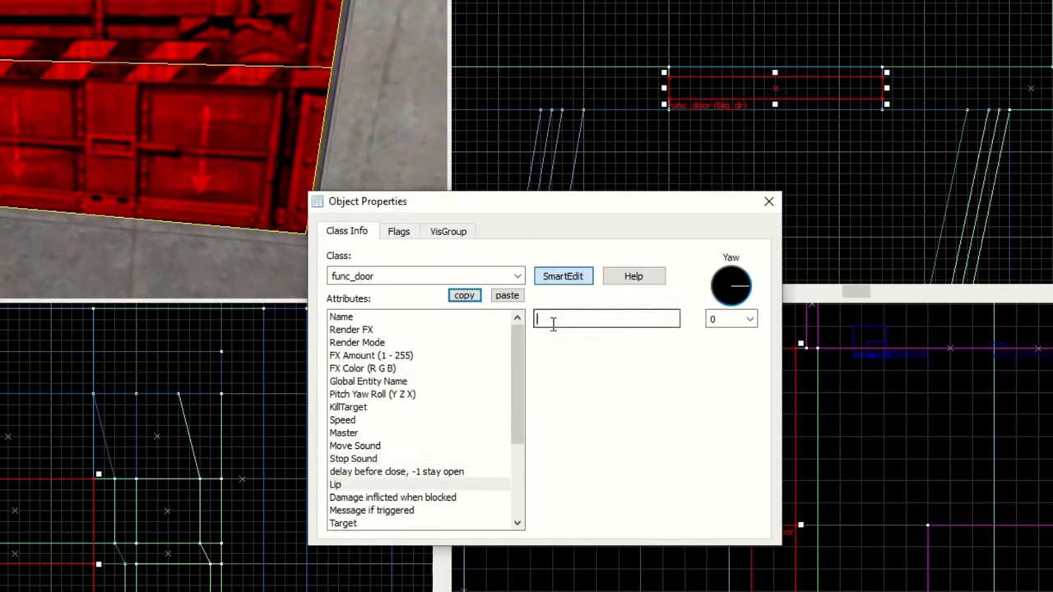
type("2")
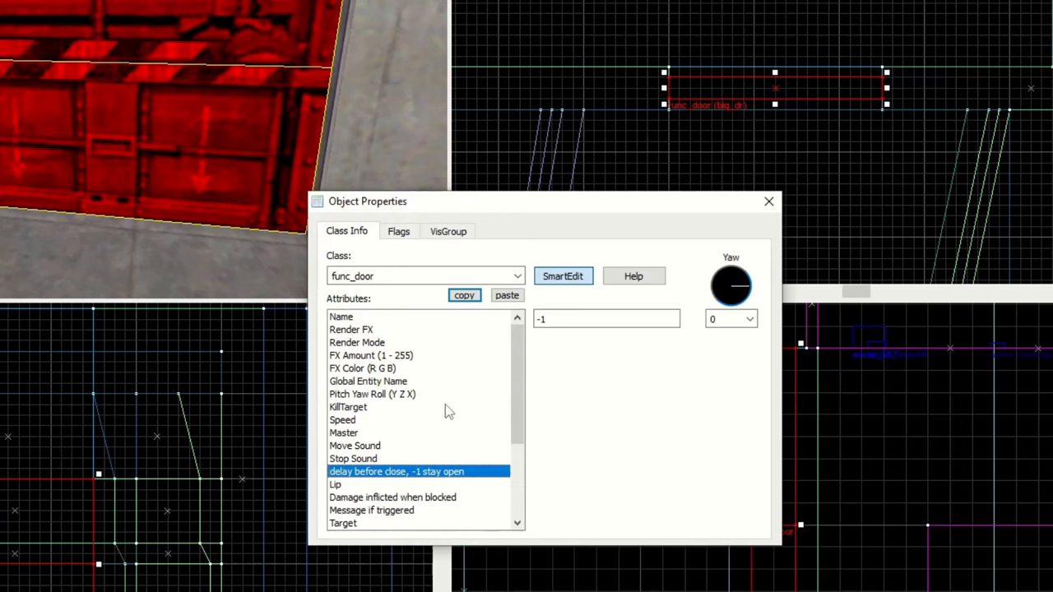
left_click(372, 394)
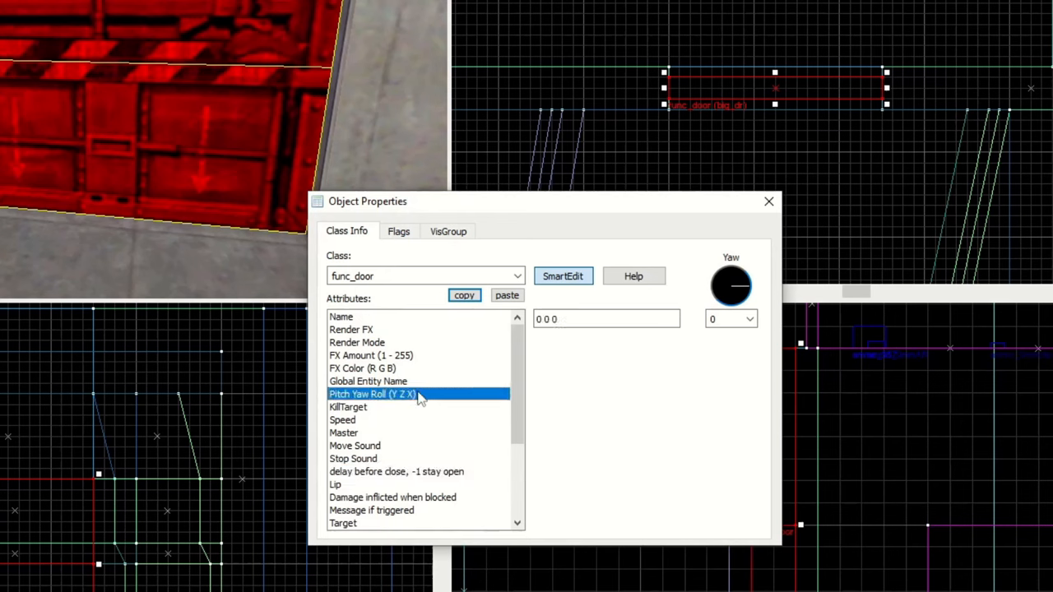
mouse_move(742, 252)
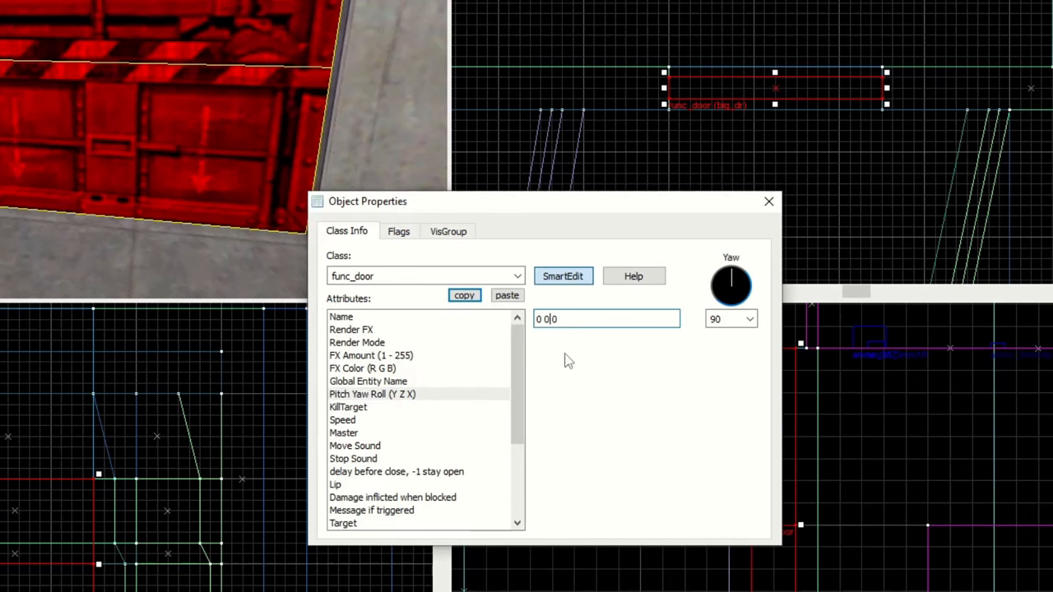
mouse_move(421, 412)
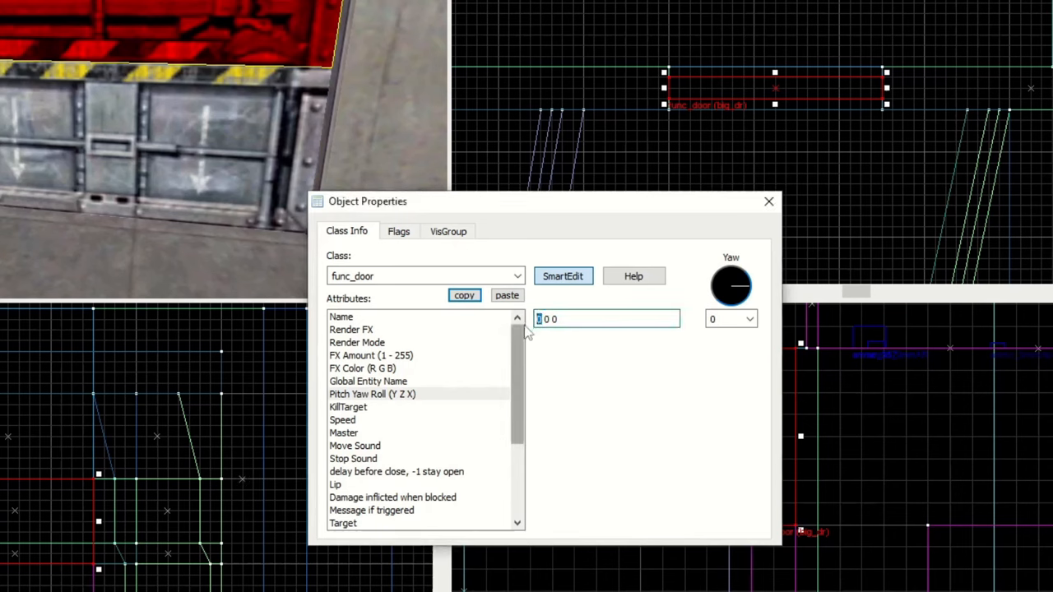
Step: Enter 270 as the door's pitch-yaw-roll angle and apply it
type("270")
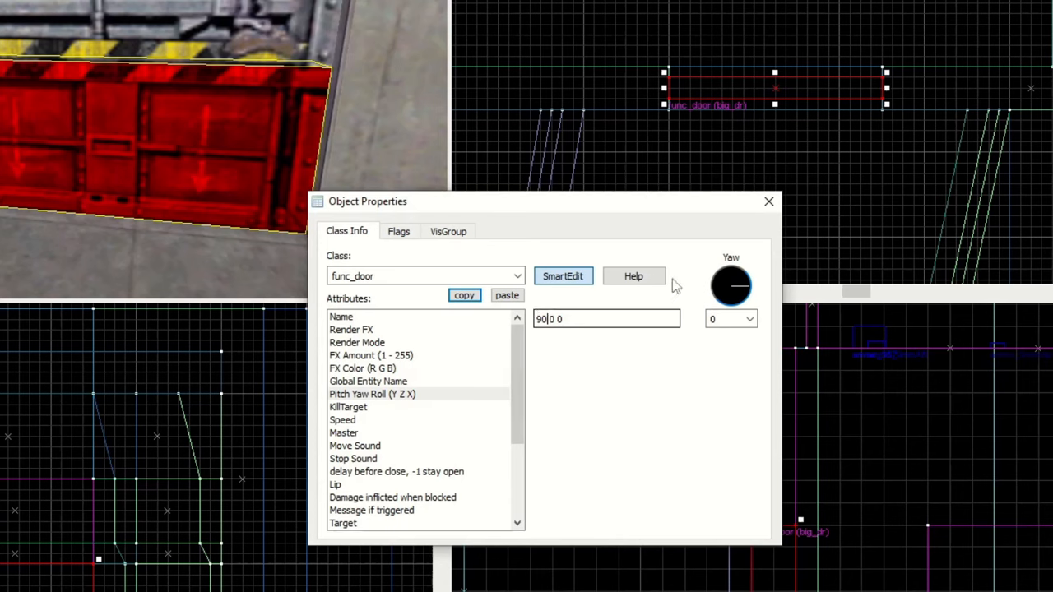
left_click(768, 201)
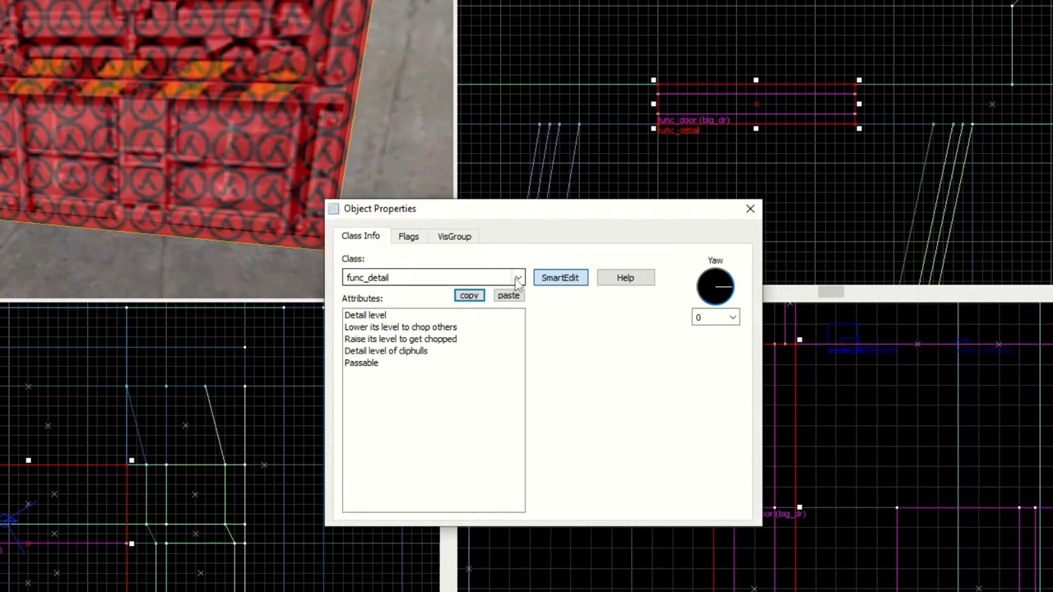
Step: Make the logo brush a trigger_once, start setting its Target, then check the door's Stop Sound
left_click(517, 277)
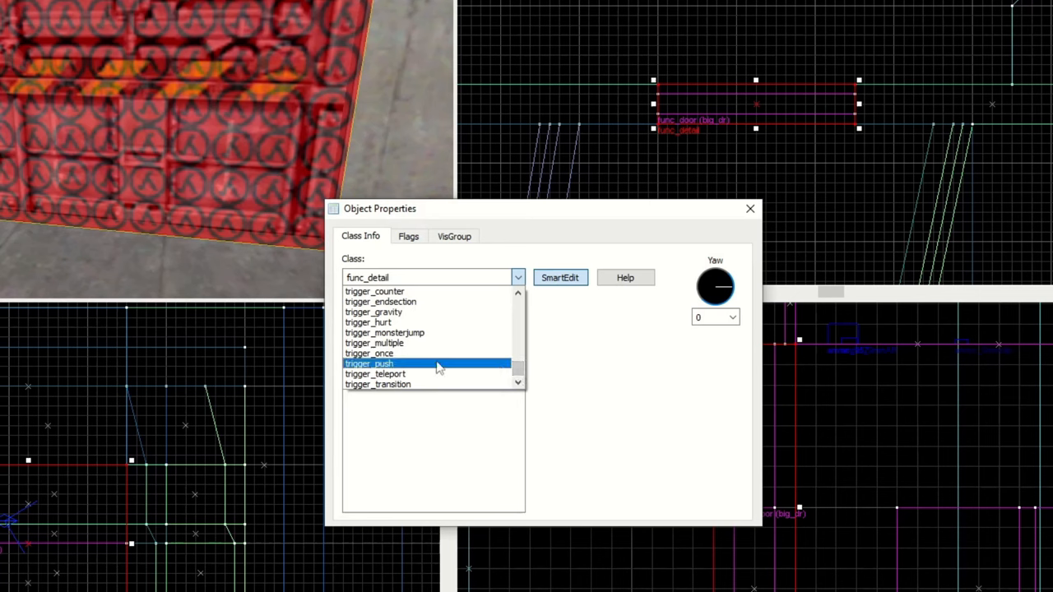
left_click(369, 353)
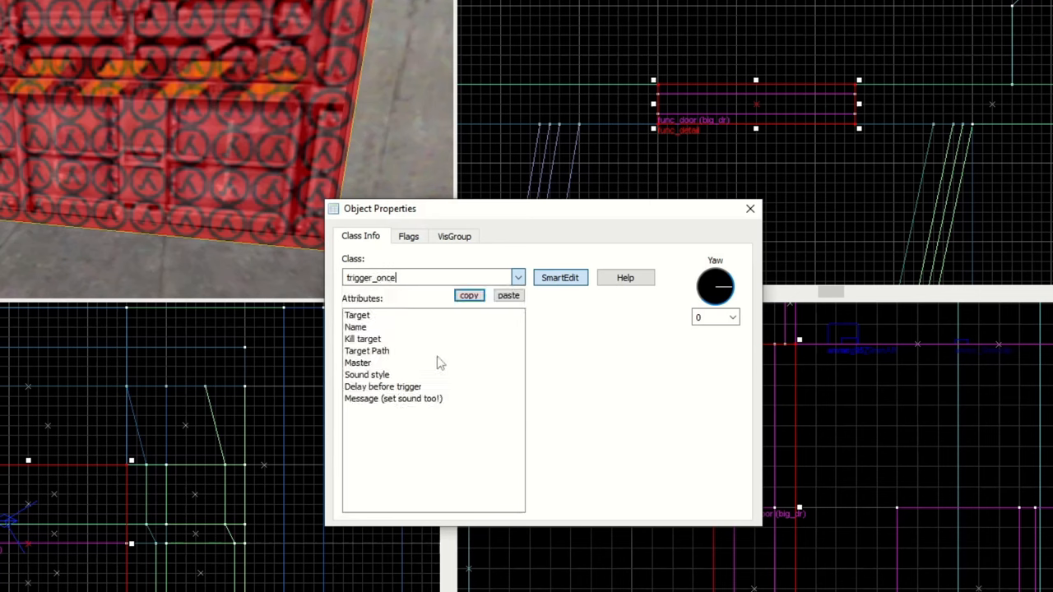
left_click(357, 315)
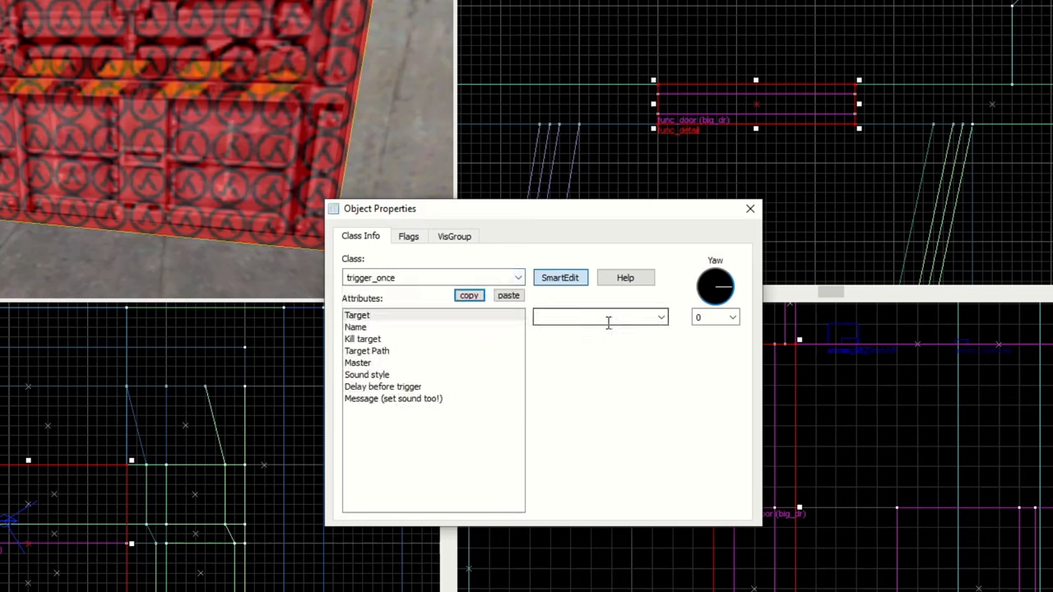
left_click(750, 208)
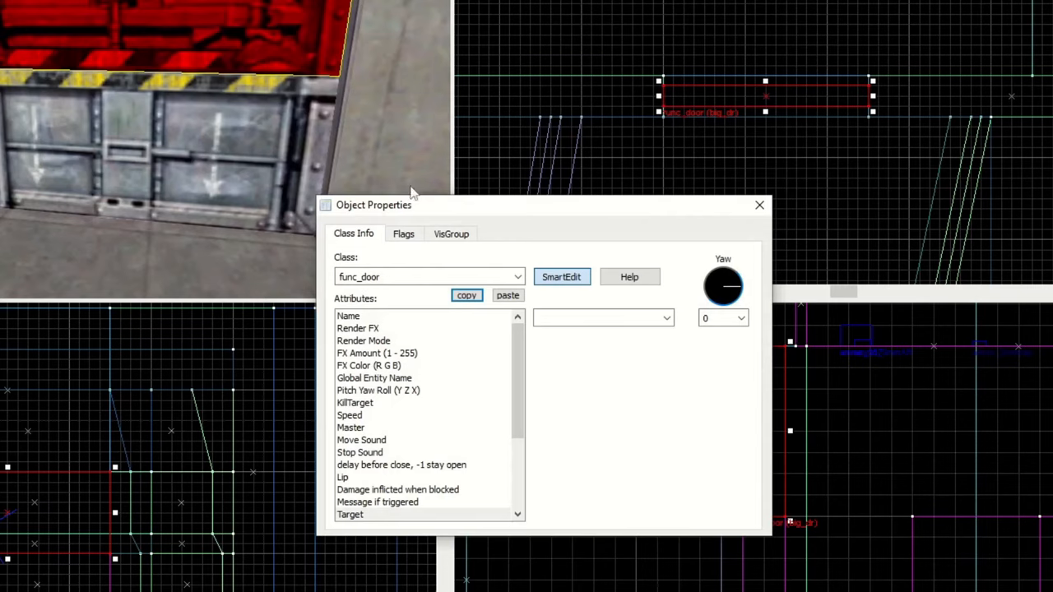
left_click(361, 440)
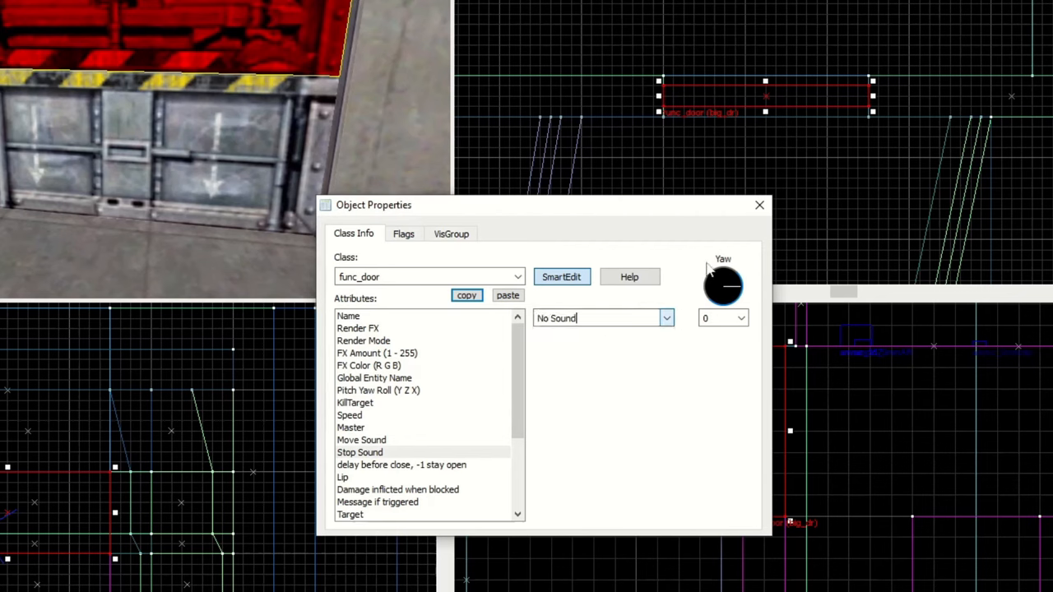
left_click(760, 205)
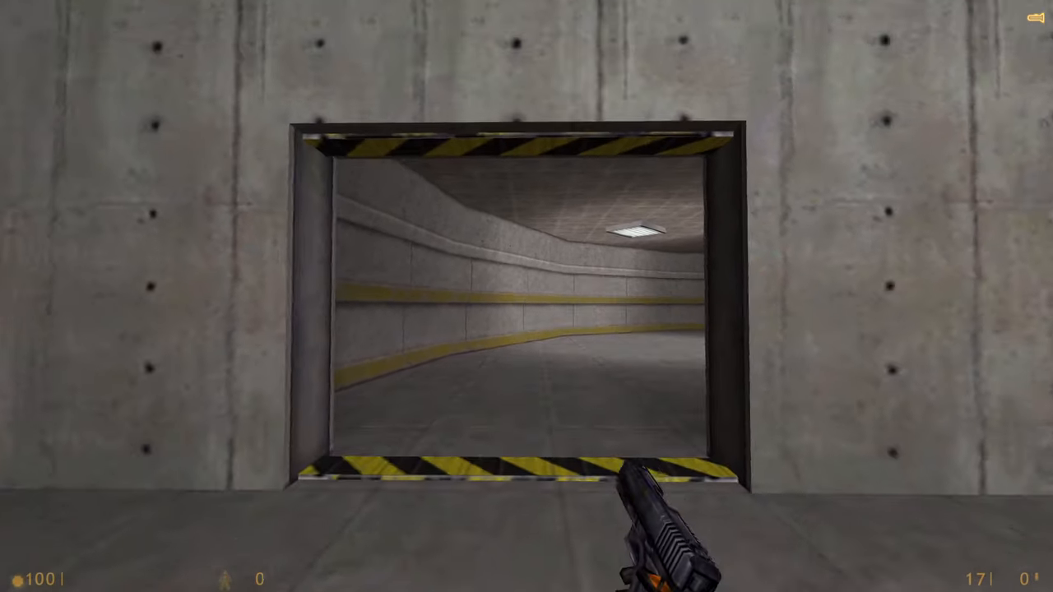
Step: Walk forward through the open gate into the room with ladders
key("w")
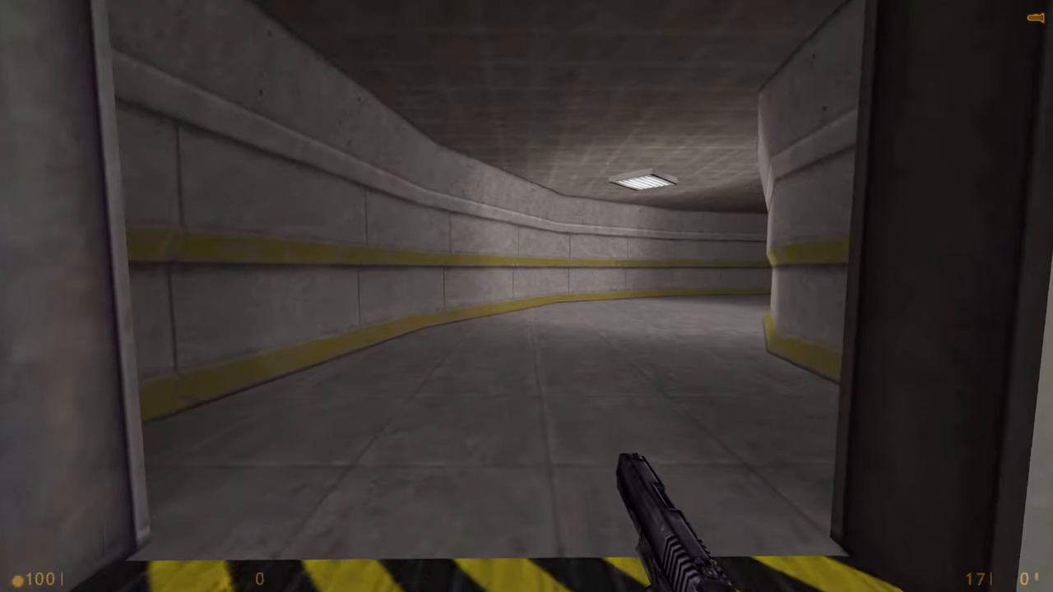
key("w")
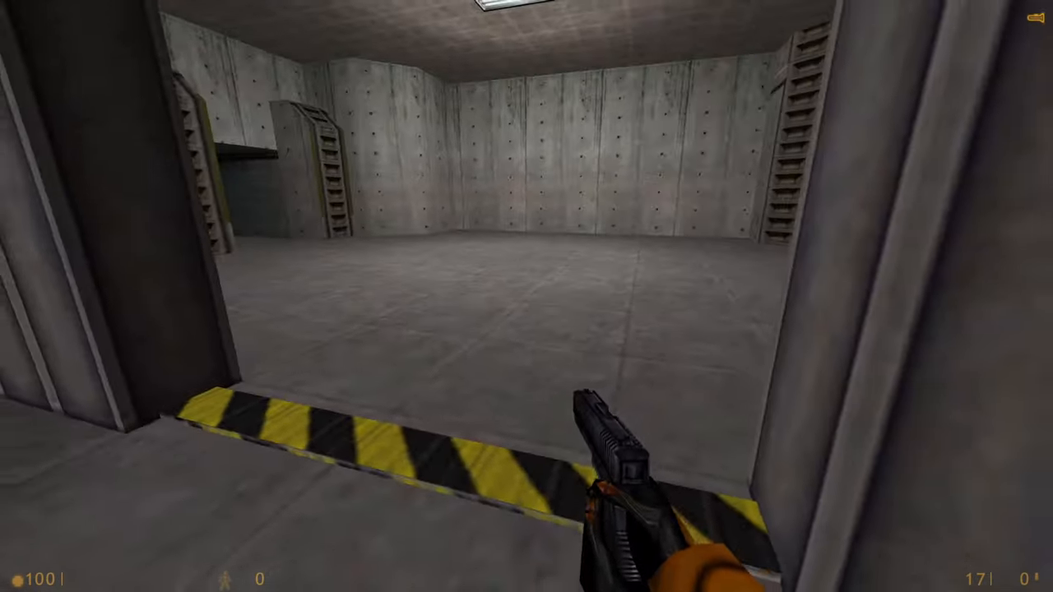